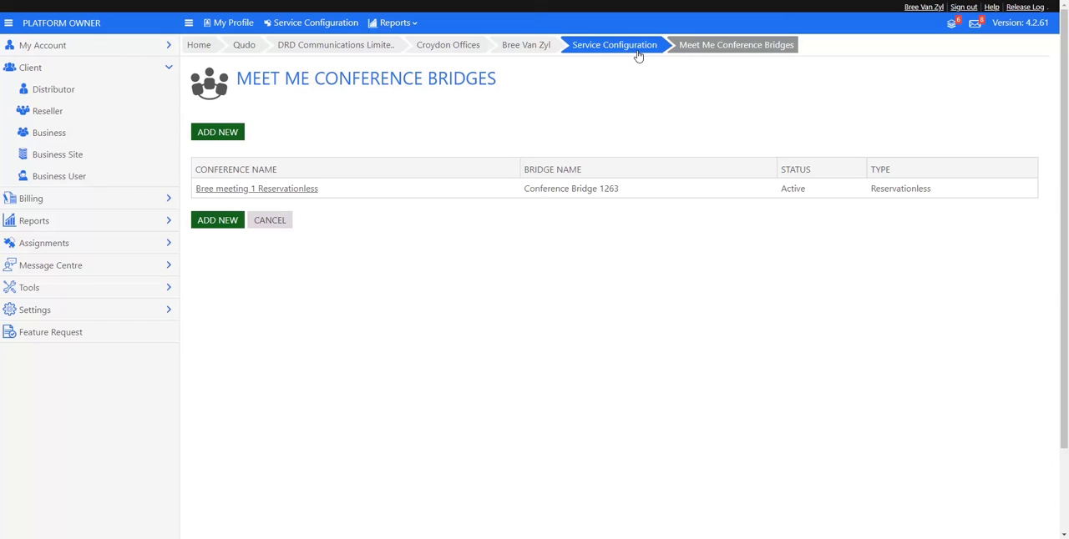
mouse_move(534, 114)
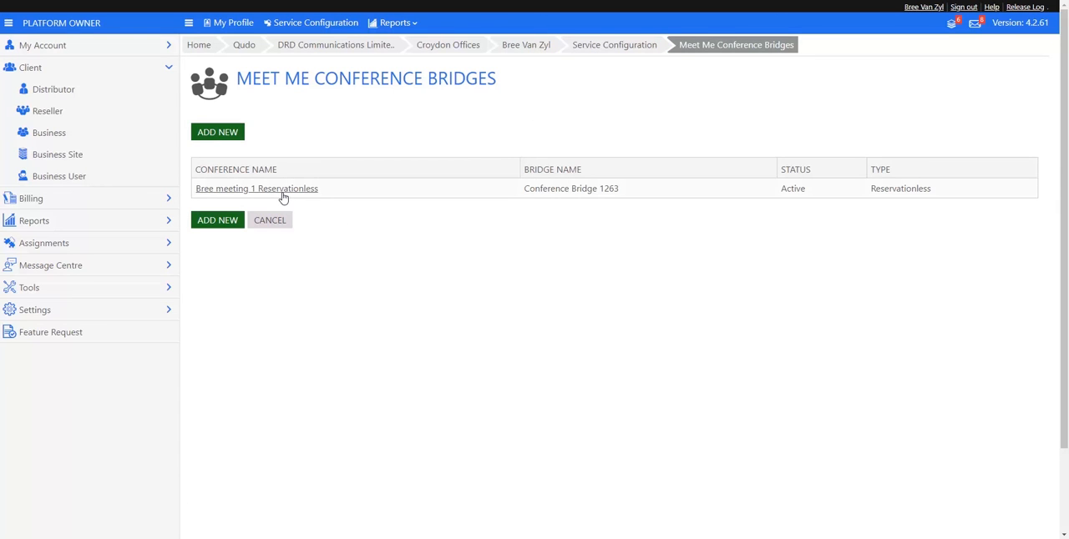
mouse_move(260, 164)
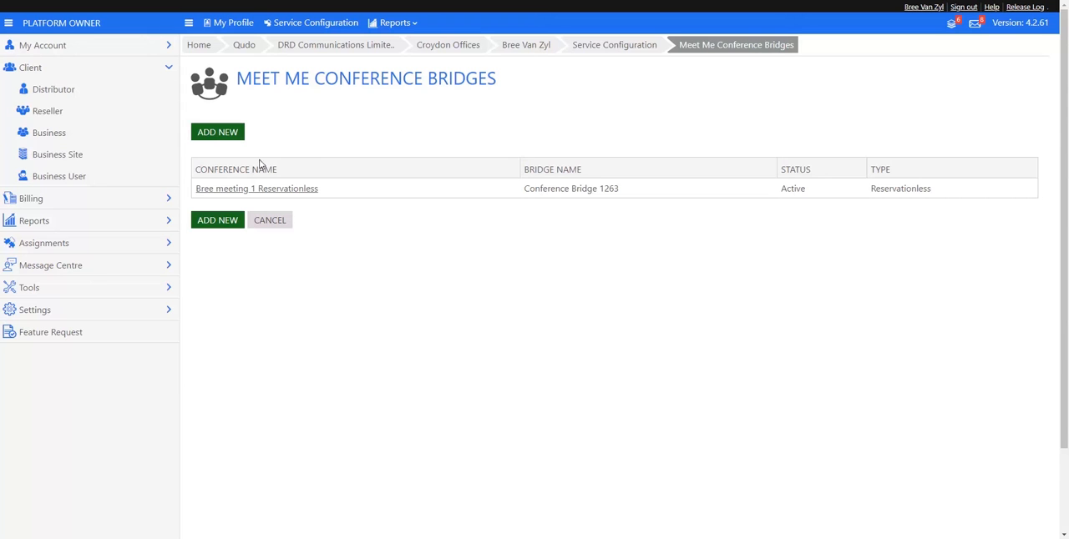
mouse_move(261, 194)
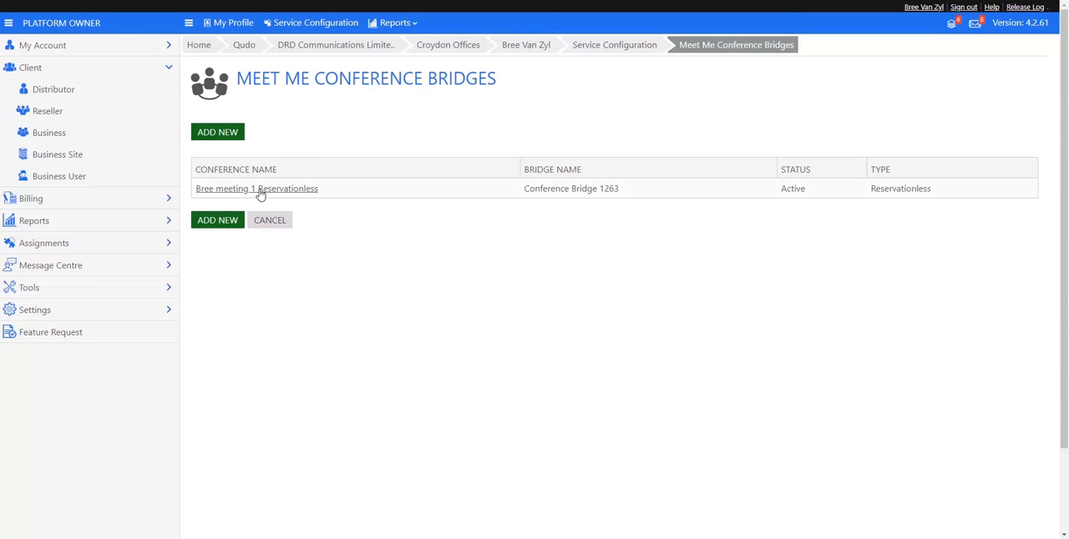
Step: Review the reservationless bridge's phone number and conference ID, then switch to the Outlook calendar
left_click(257, 188)
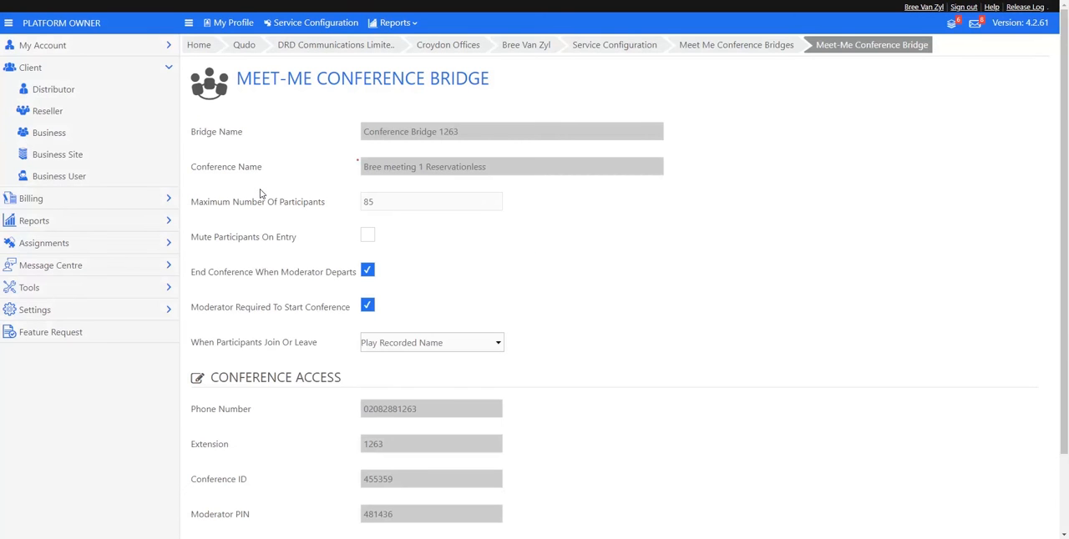
scroll("down", 3)
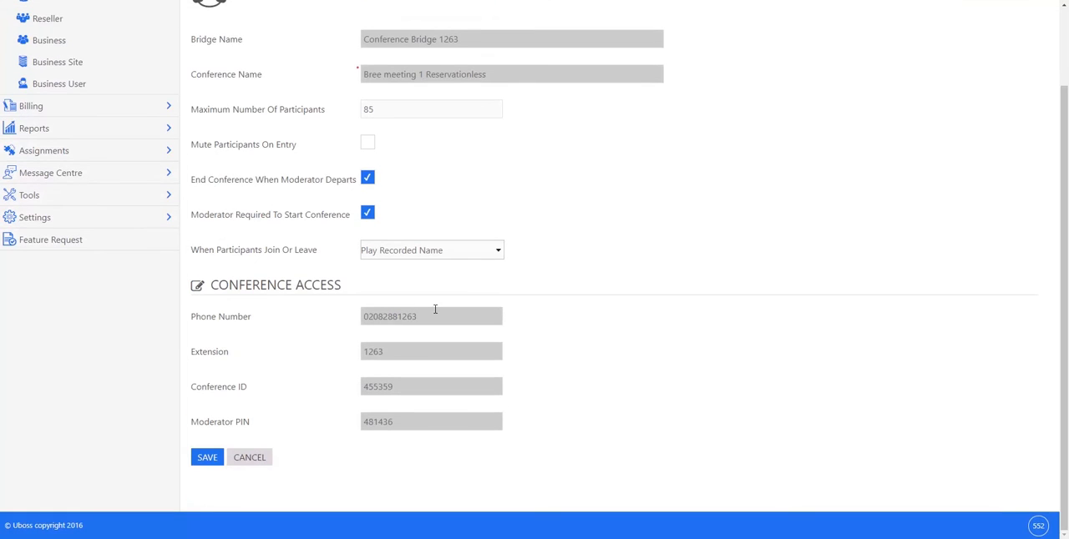
left_click(431, 316)
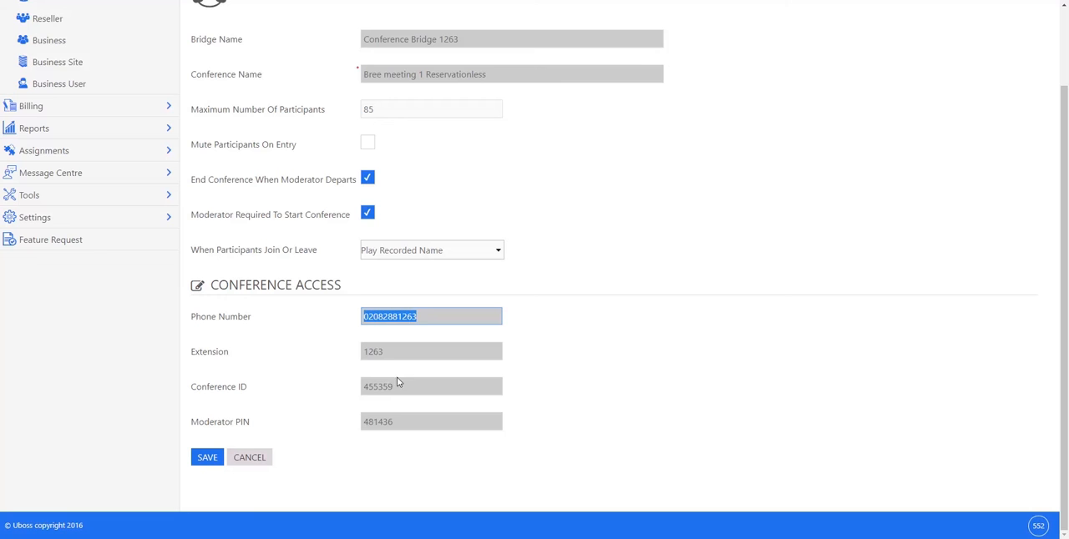
left_click(431, 386)
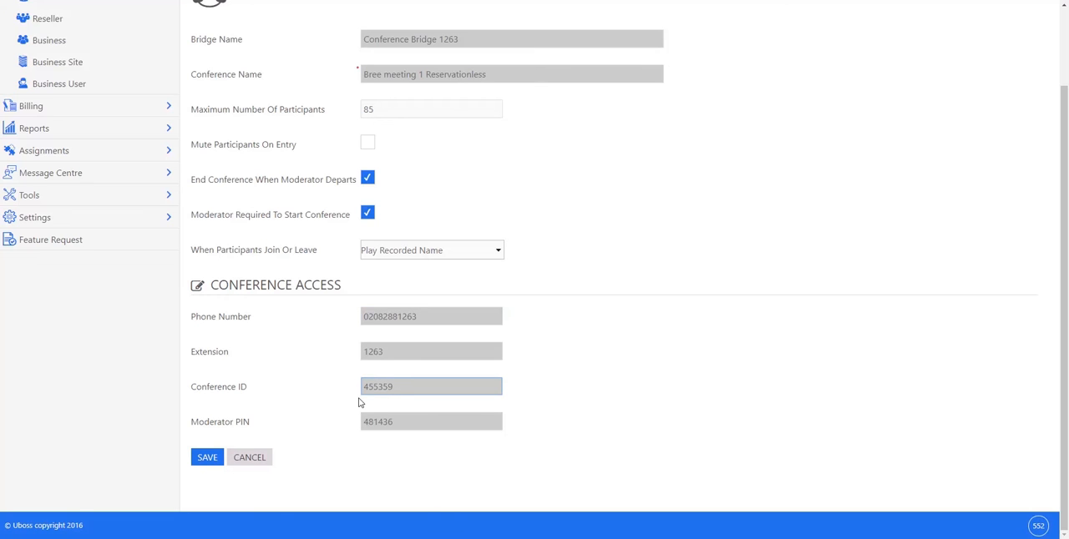
mouse_move(410, 379)
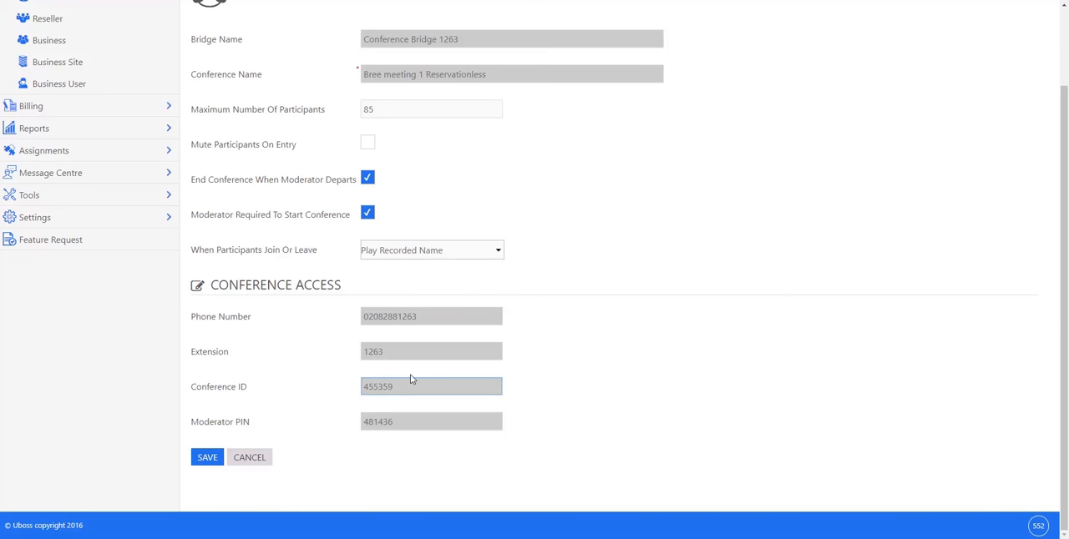
mouse_move(403, 418)
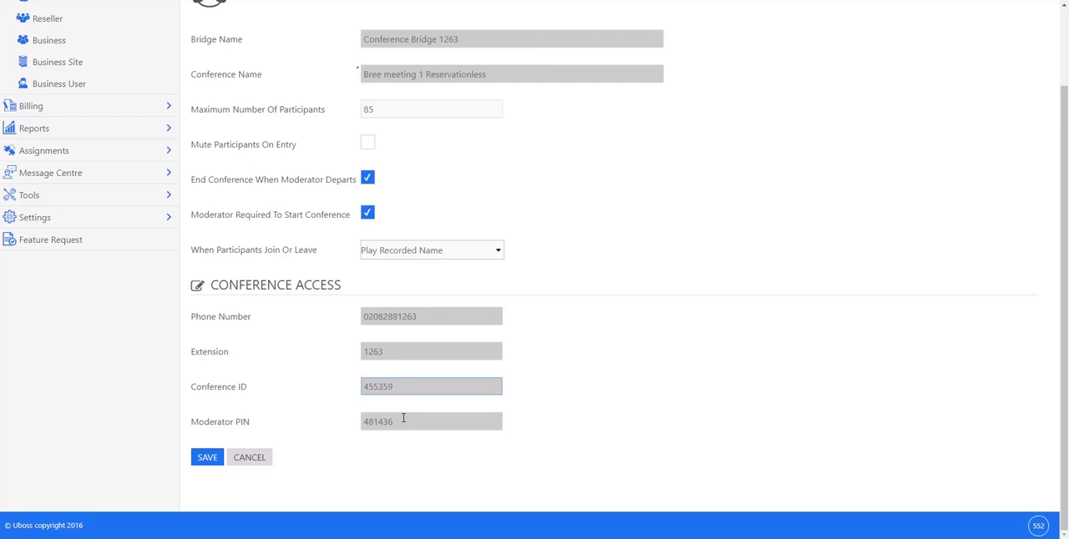
mouse_move(409, 410)
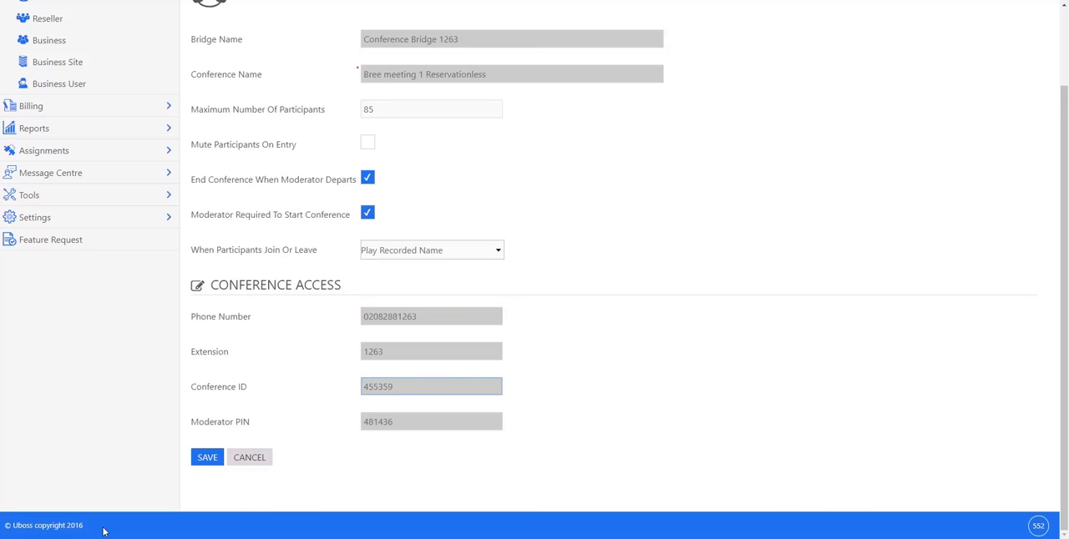
mouse_move(104, 531)
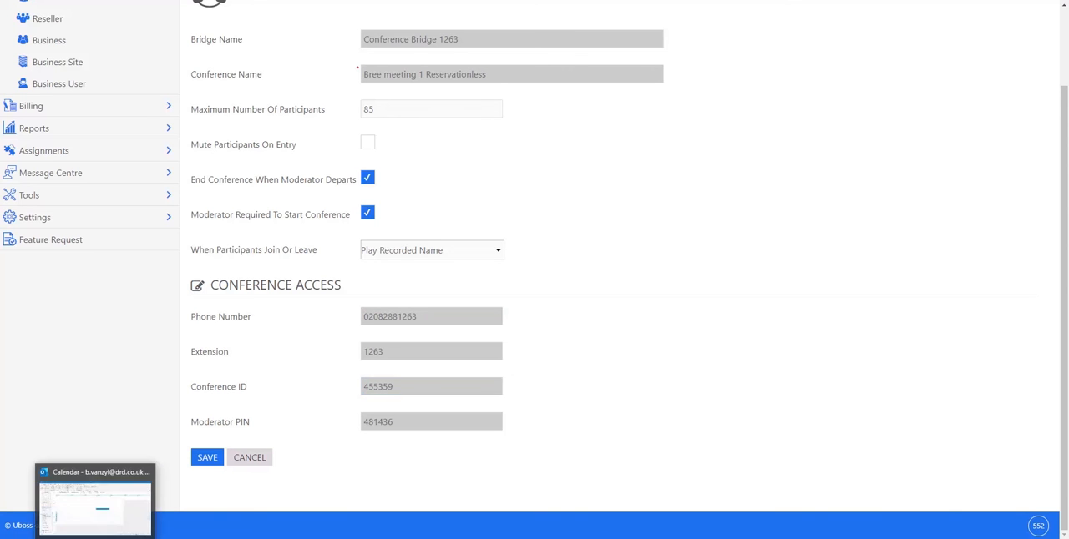
left_click(94, 497)
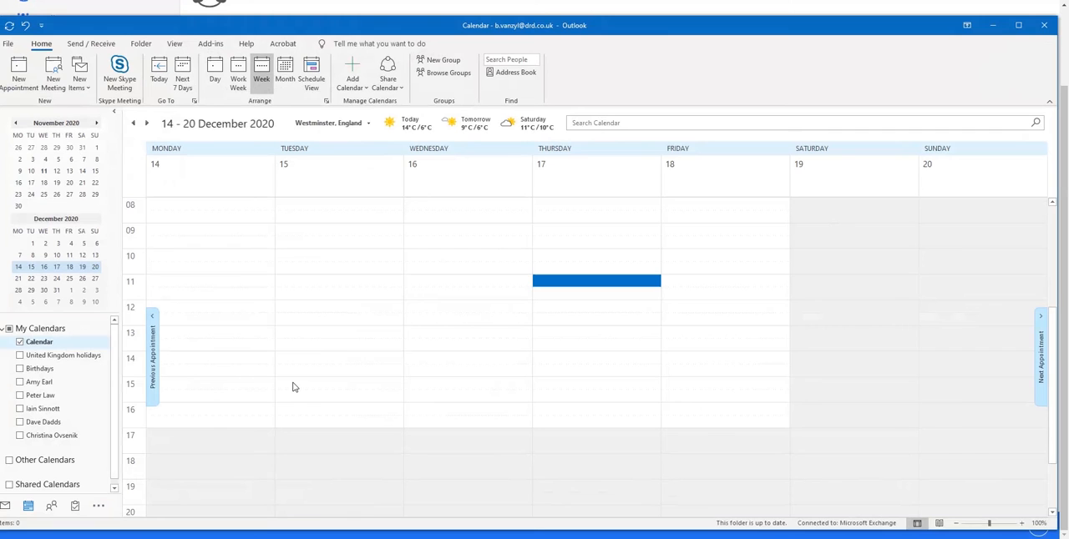
mouse_move(329, 399)
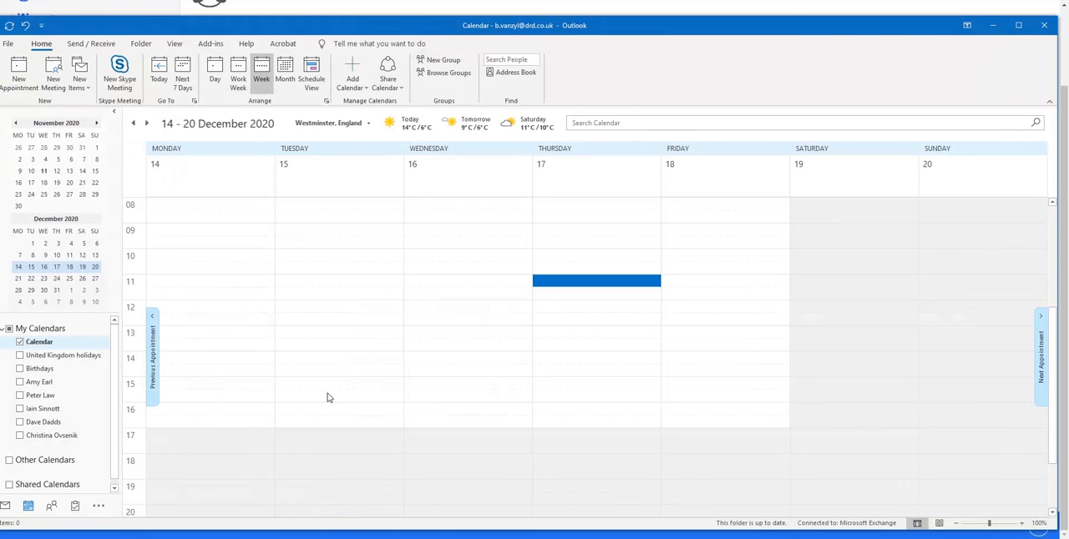
mouse_move(582, 290)
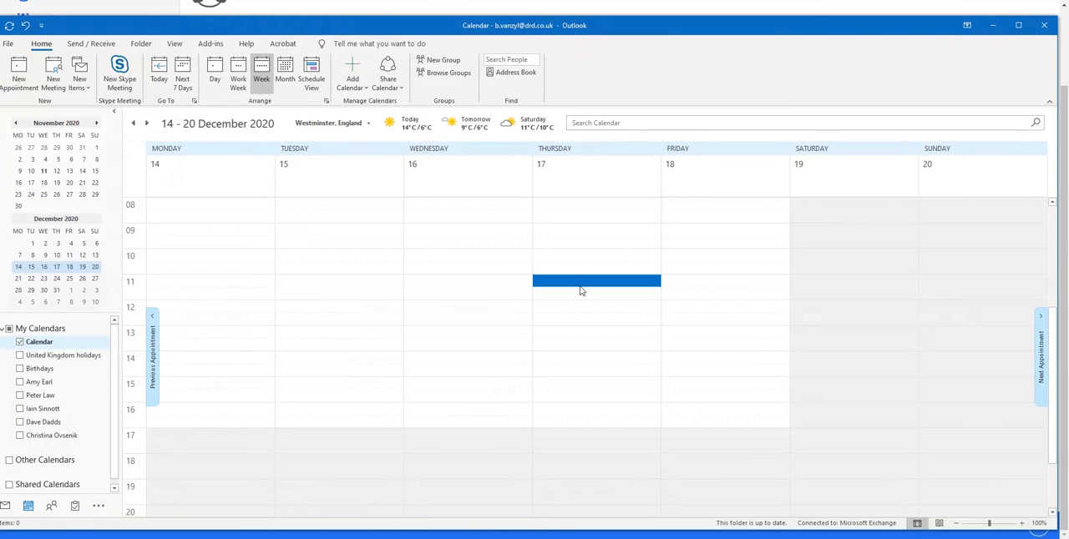
Step: Create an appointment for Thursday 17 December at 11:00 and show its Meet-Me Conference options
double_click(596, 281)
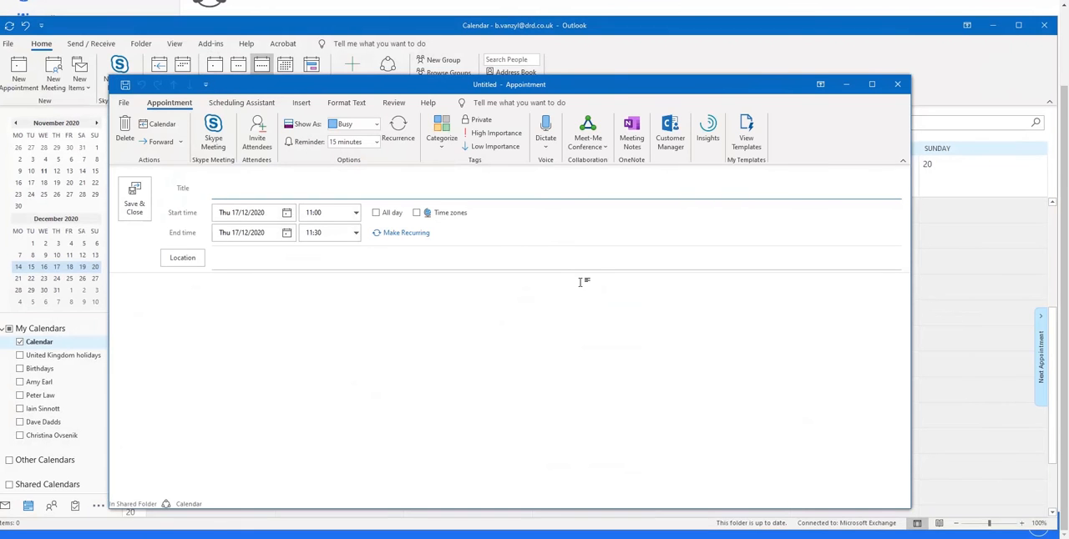
mouse_move(601, 174)
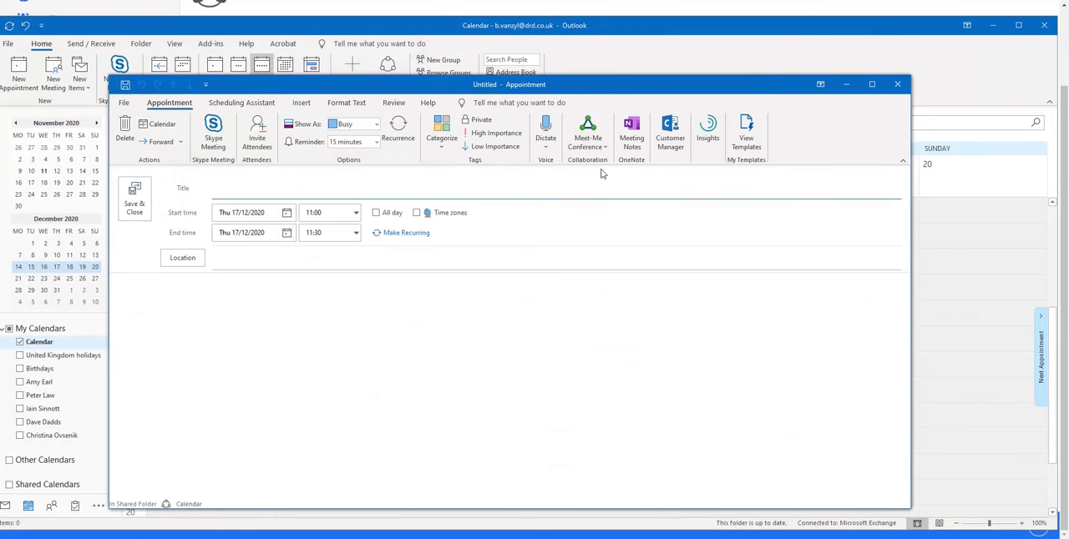
mouse_move(587, 133)
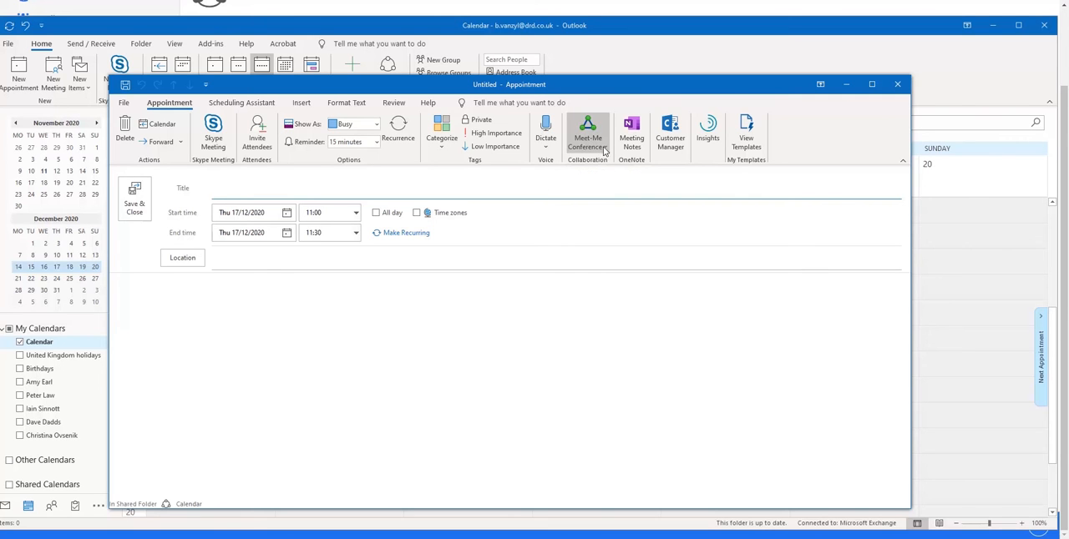
left_click(587, 135)
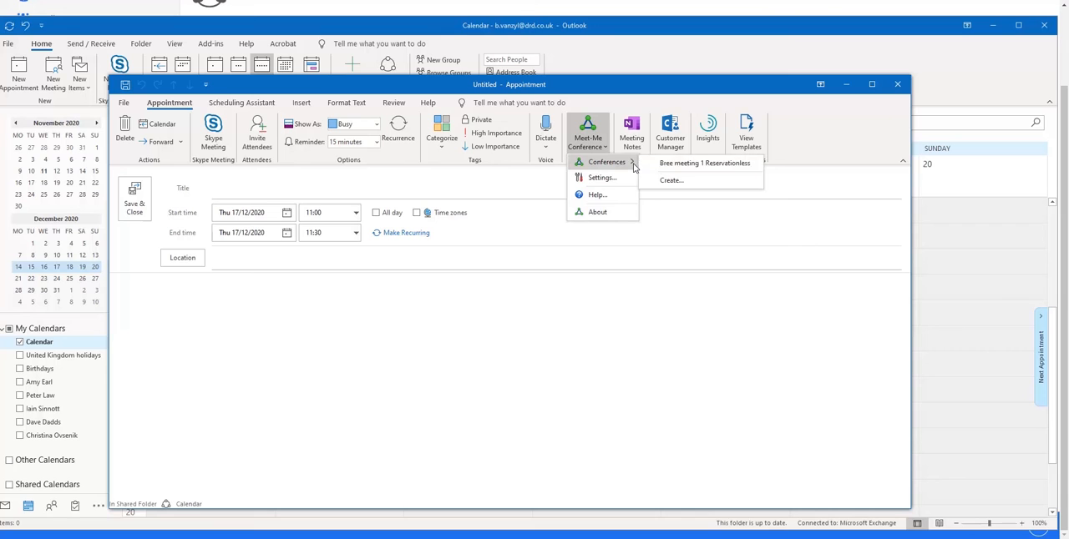
mouse_move(704, 163)
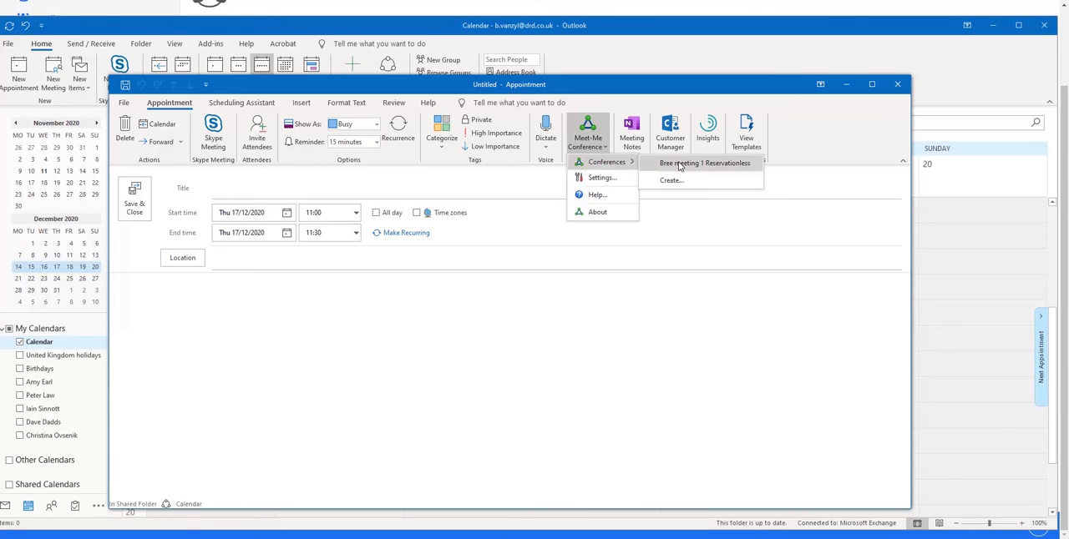
left_click(704, 162)
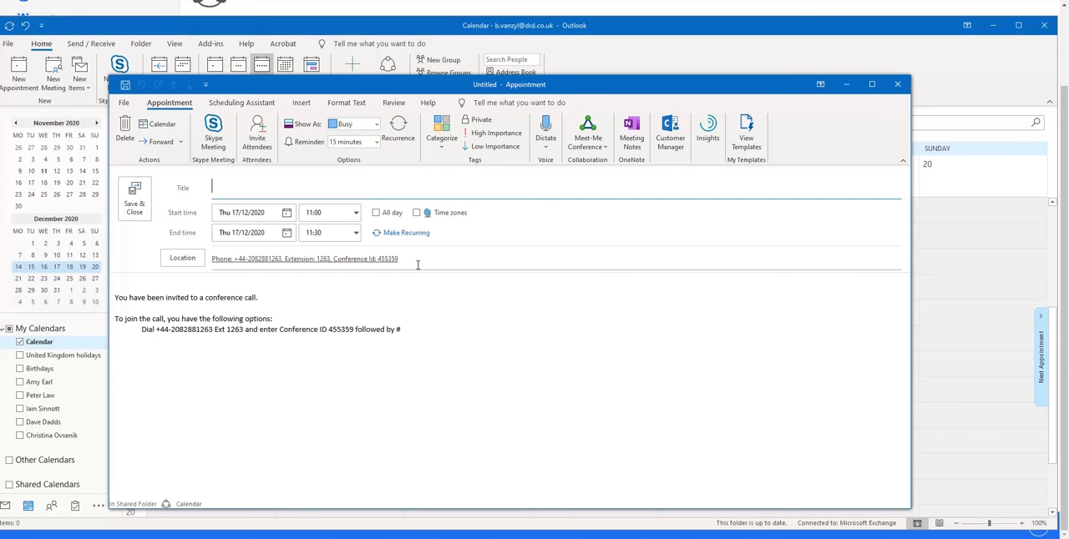
mouse_move(332, 303)
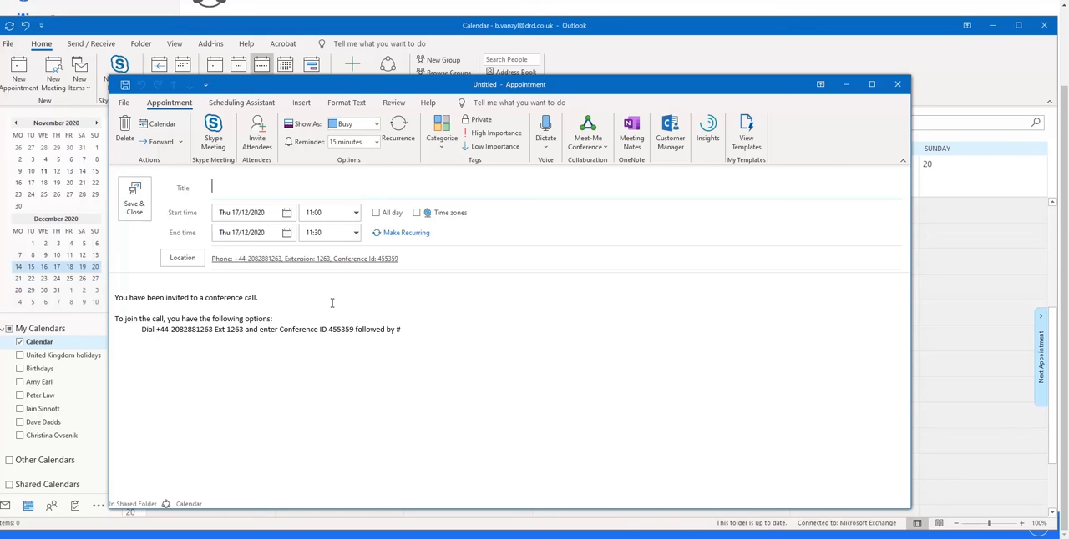
mouse_move(287, 289)
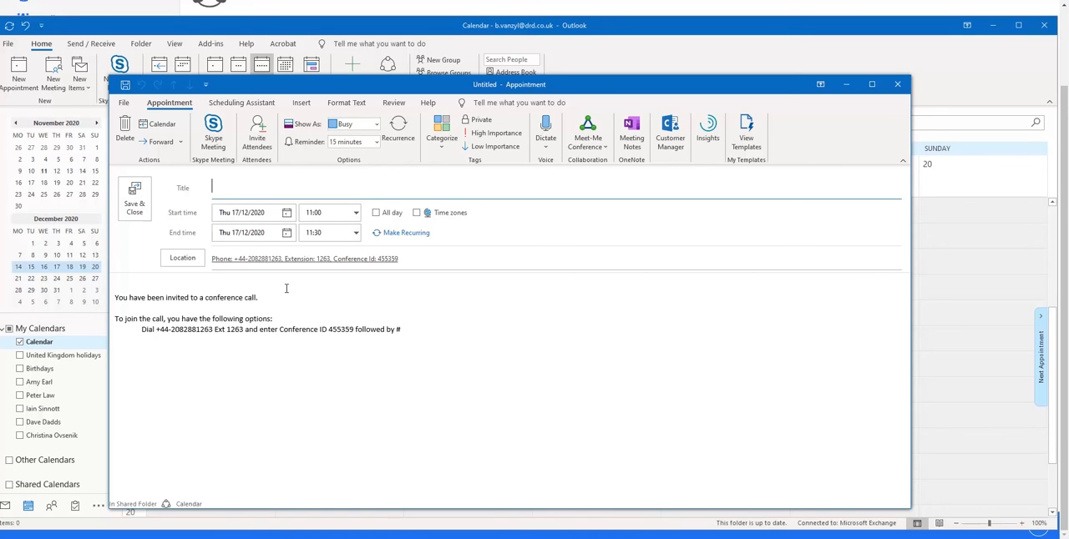
mouse_move(274, 259)
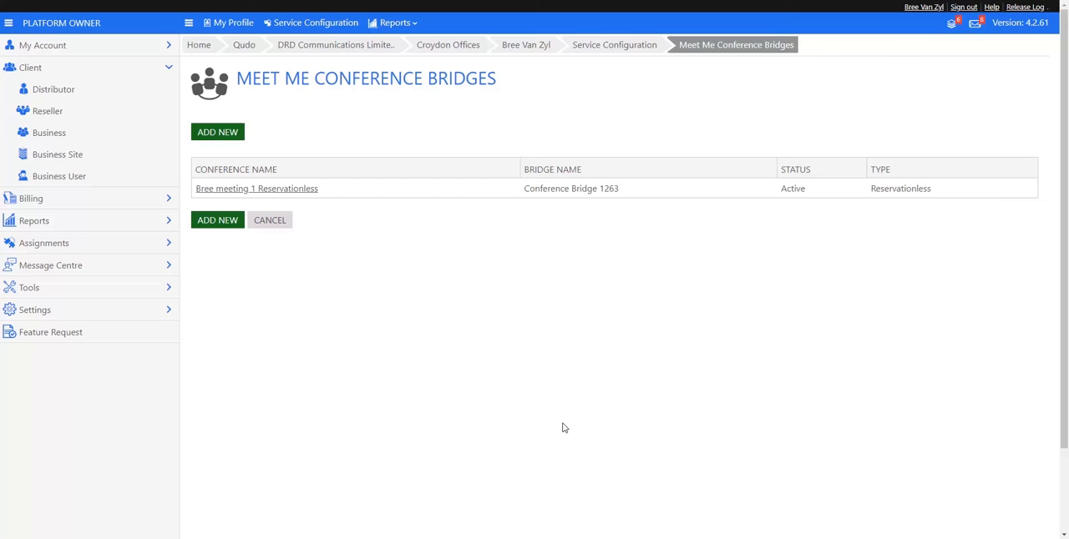
mouse_move(572, 423)
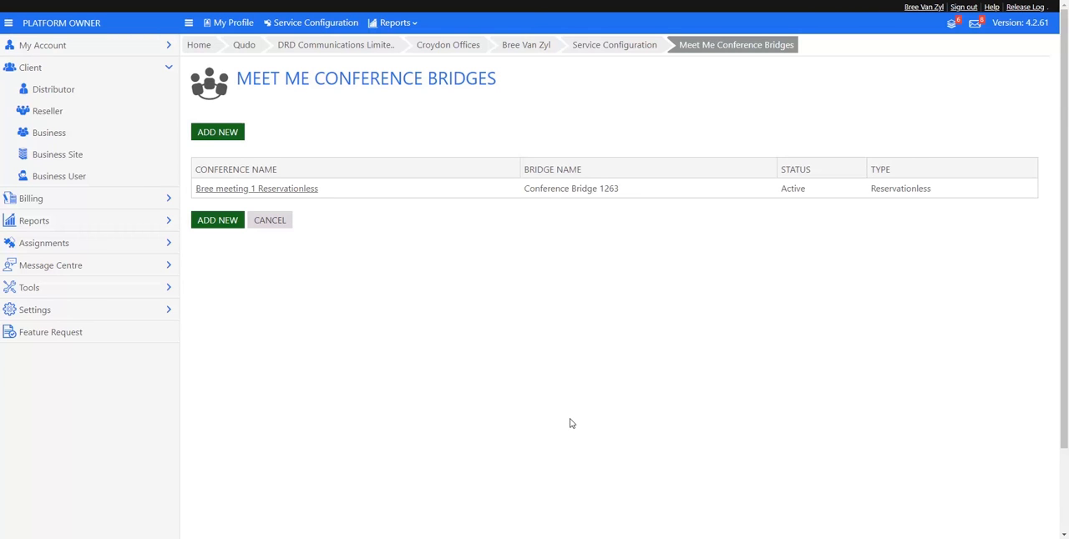
mouse_move(543, 409)
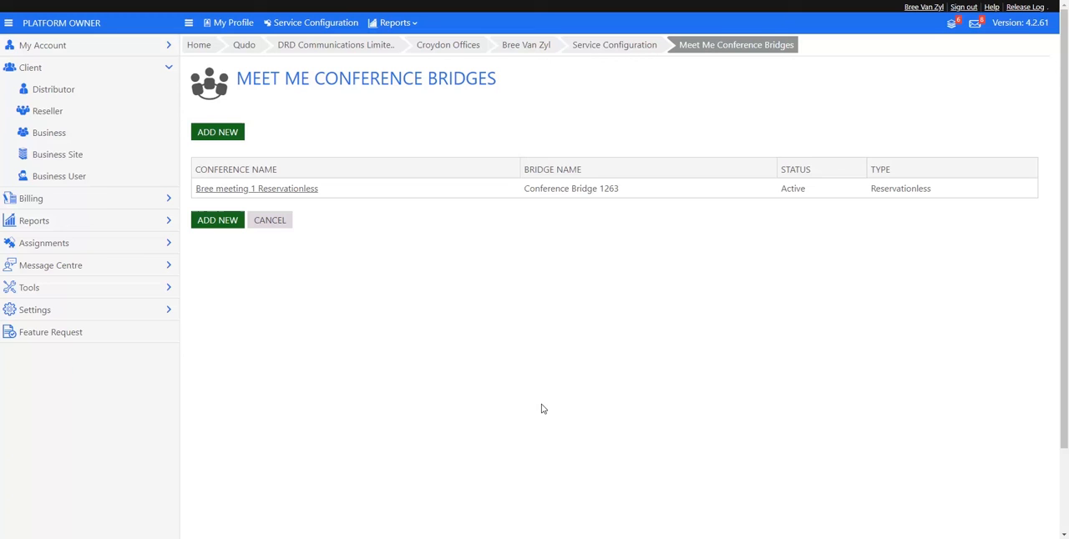
mouse_move(559, 399)
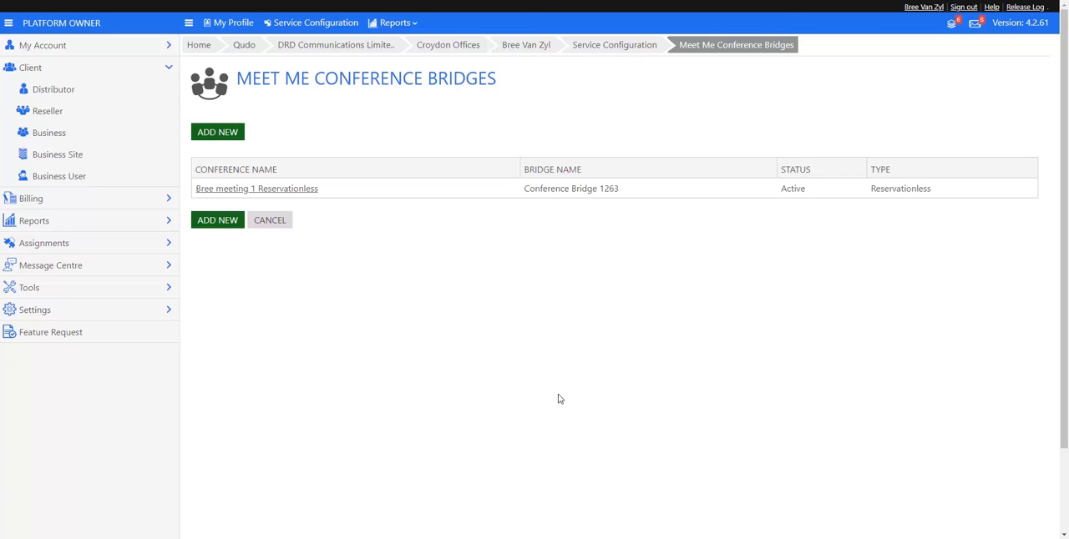
mouse_move(271, 192)
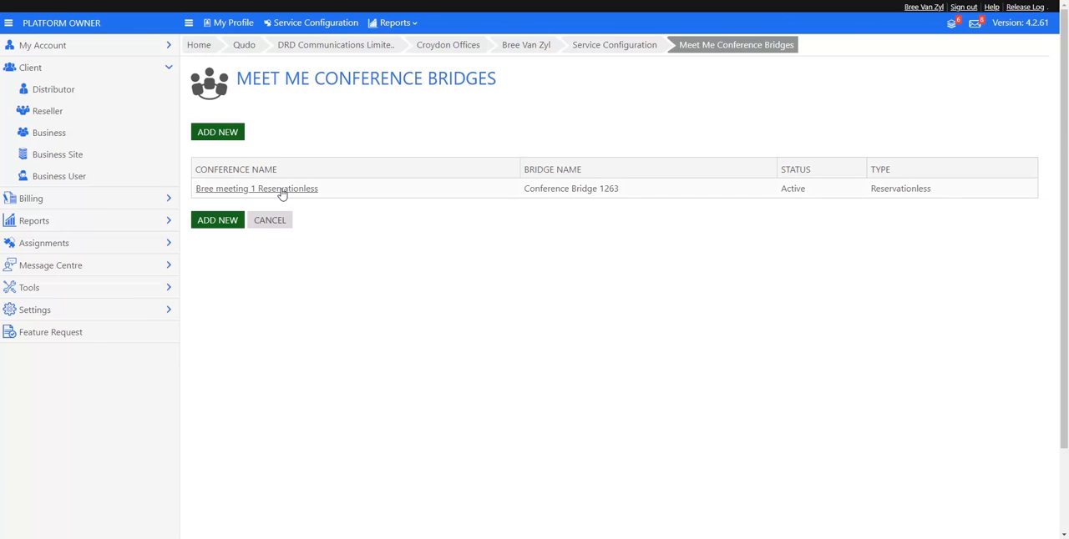
Step: Browse the reservationless conference's bridge settings, then leave without saving changes
left_click(256, 188)
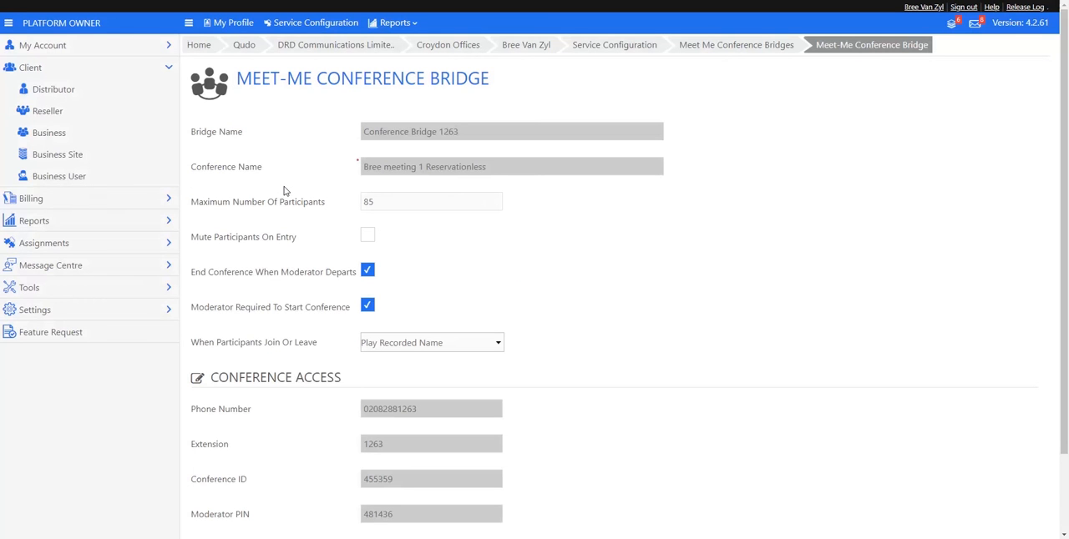
scroll("down", 3)
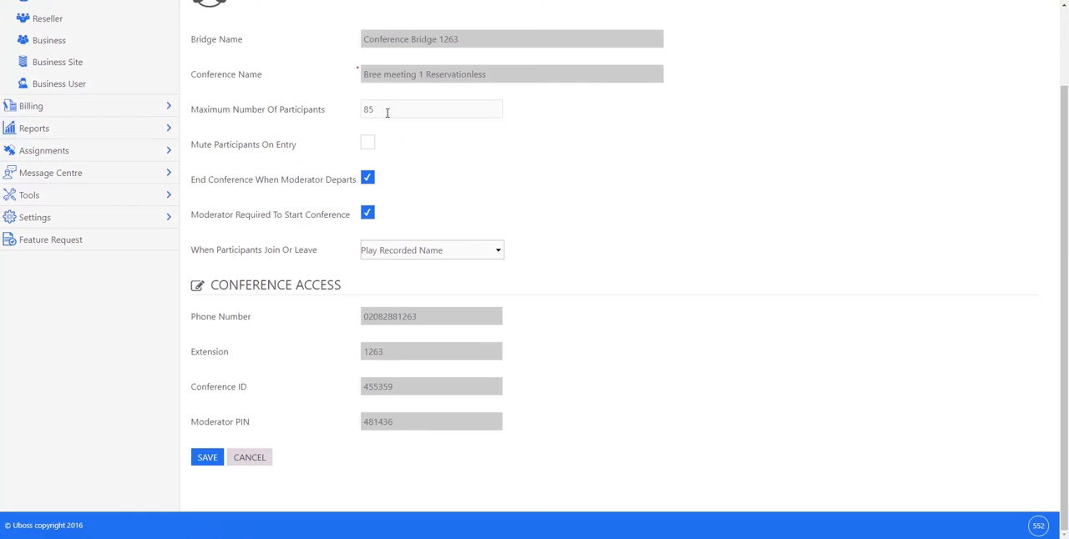
mouse_move(443, 331)
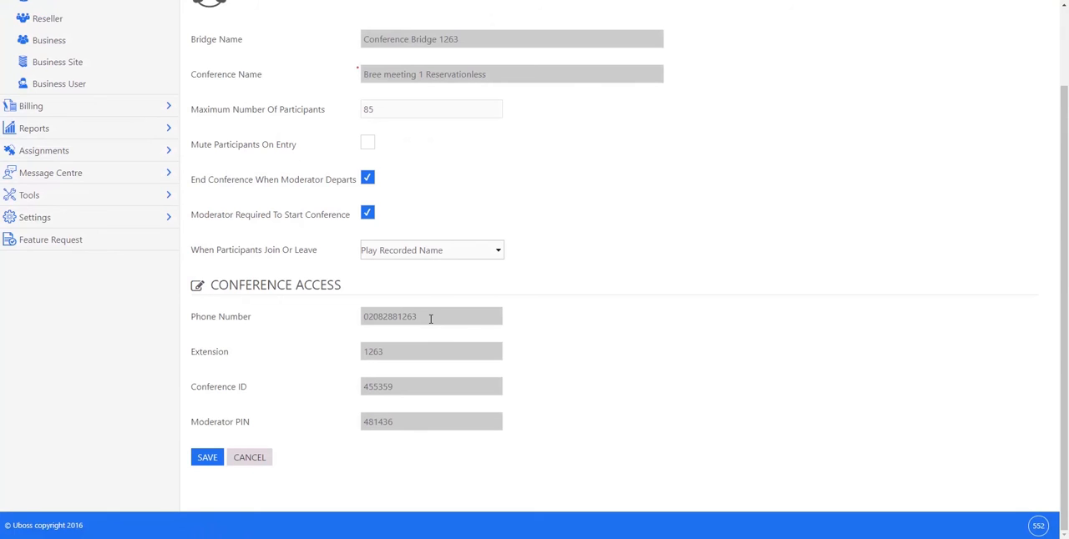
mouse_move(429, 334)
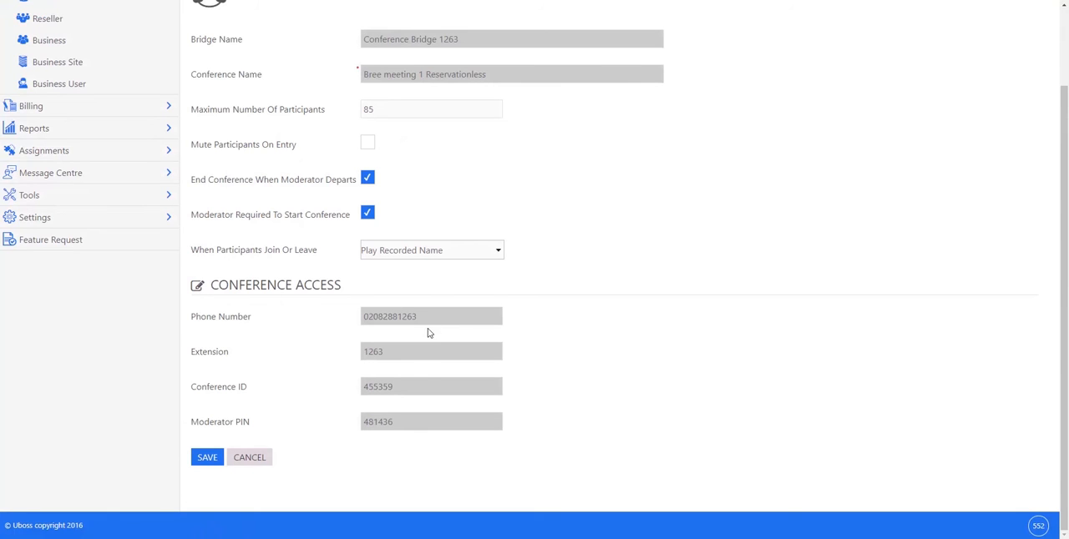
mouse_move(412, 386)
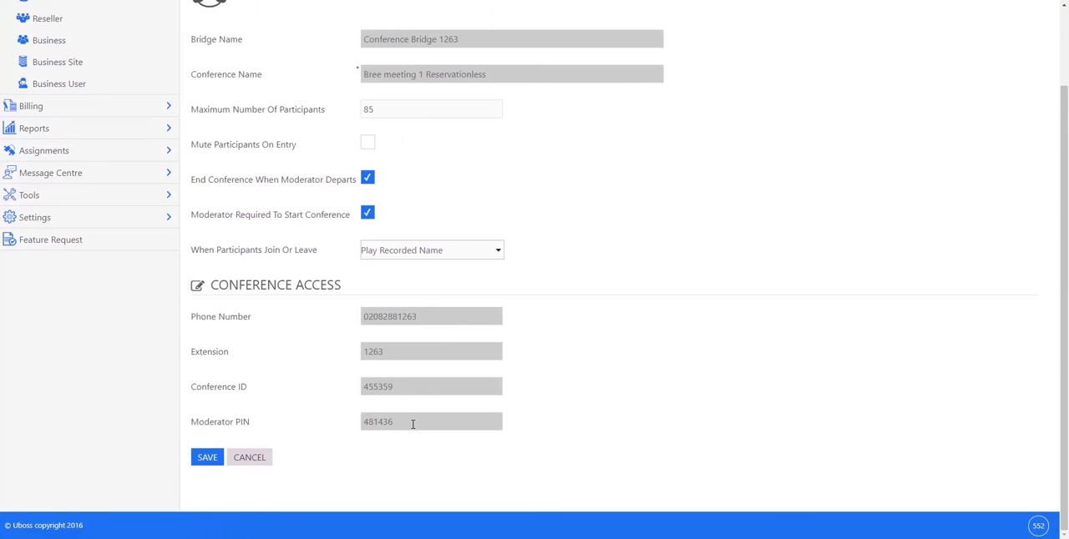
mouse_move(386, 289)
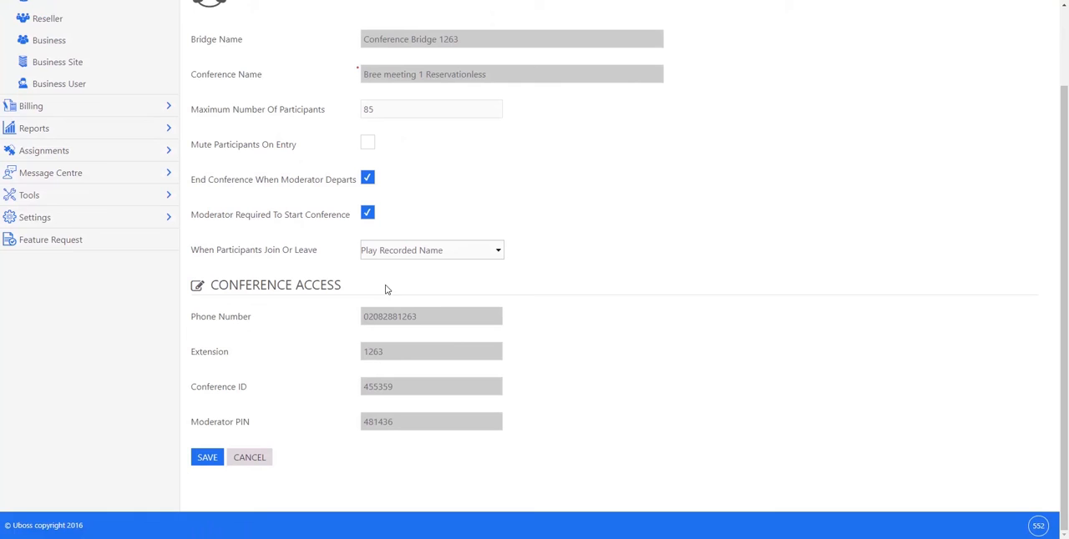
mouse_move(386, 228)
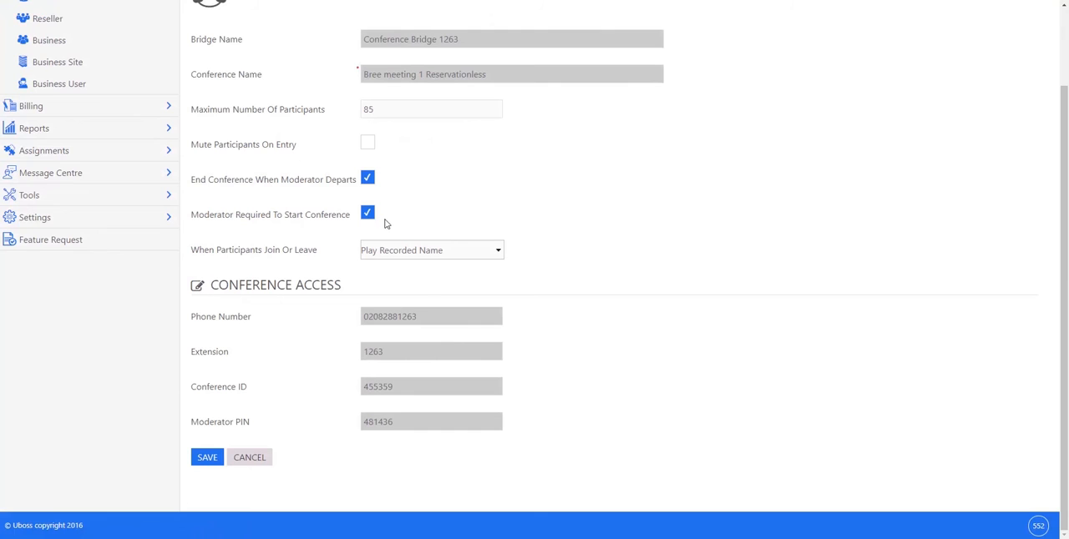
mouse_move(285, 226)
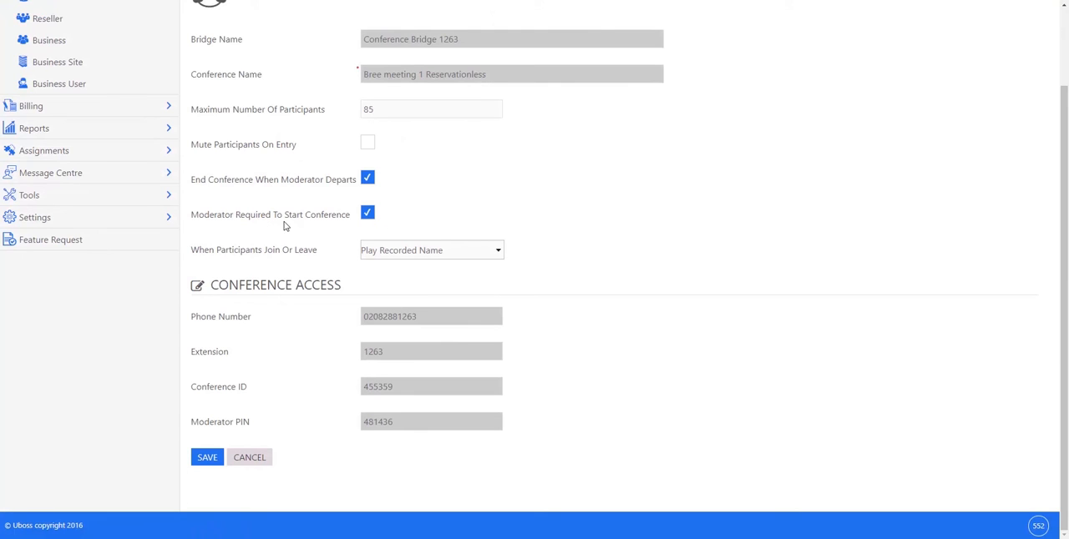
mouse_move(332, 226)
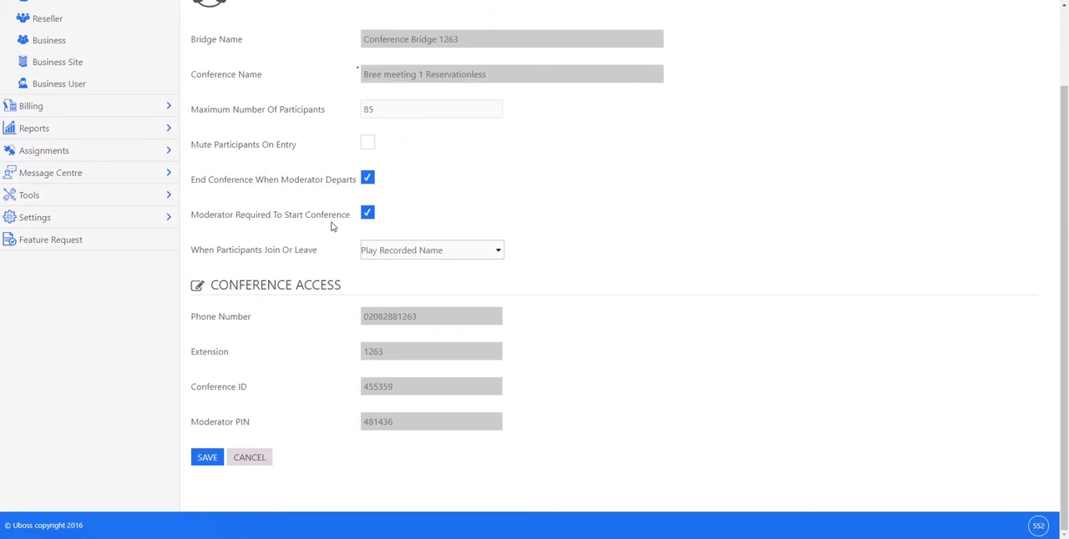
mouse_move(256, 196)
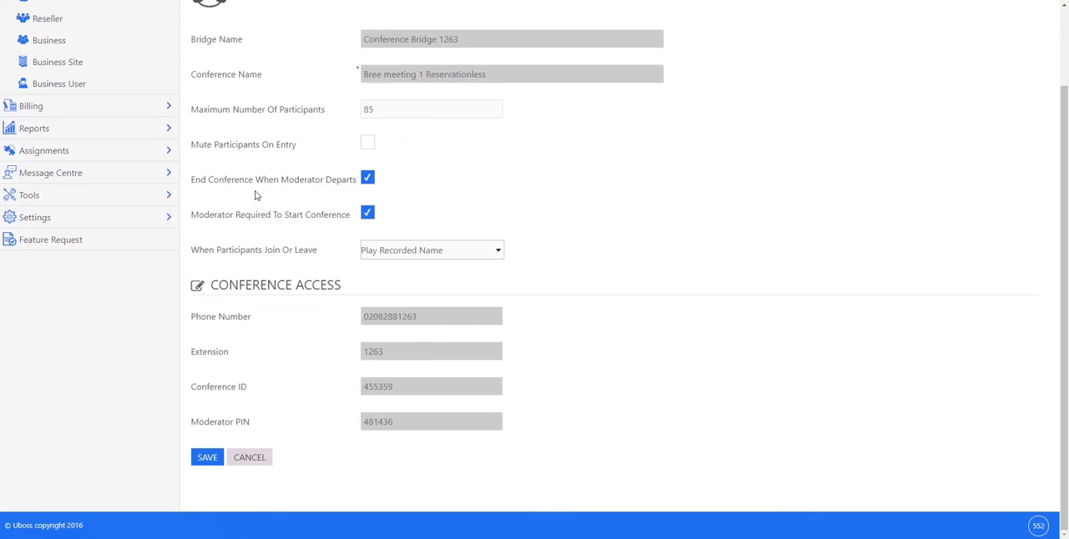
mouse_move(374, 196)
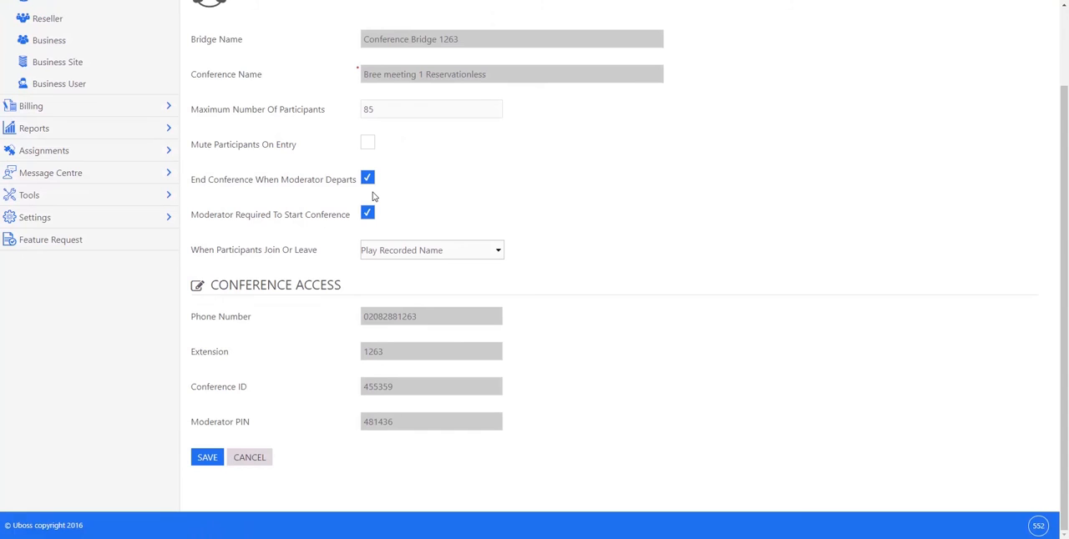
mouse_move(331, 196)
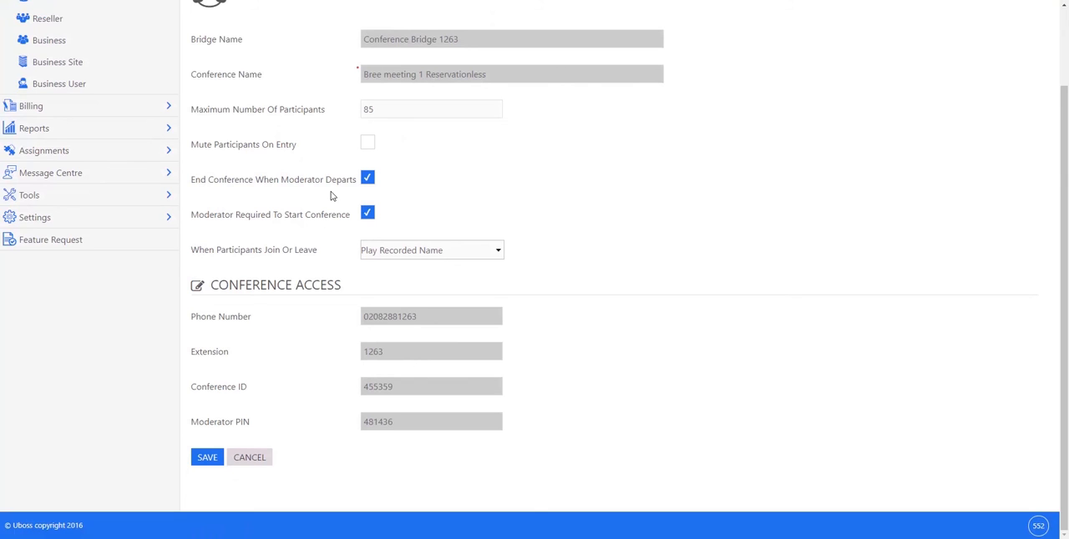
mouse_move(321, 196)
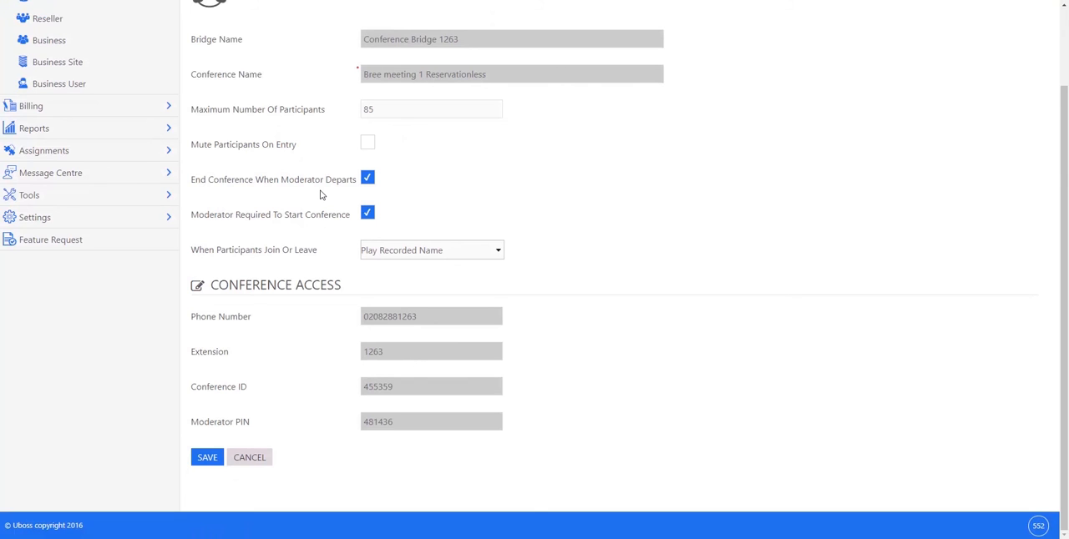
mouse_move(361, 190)
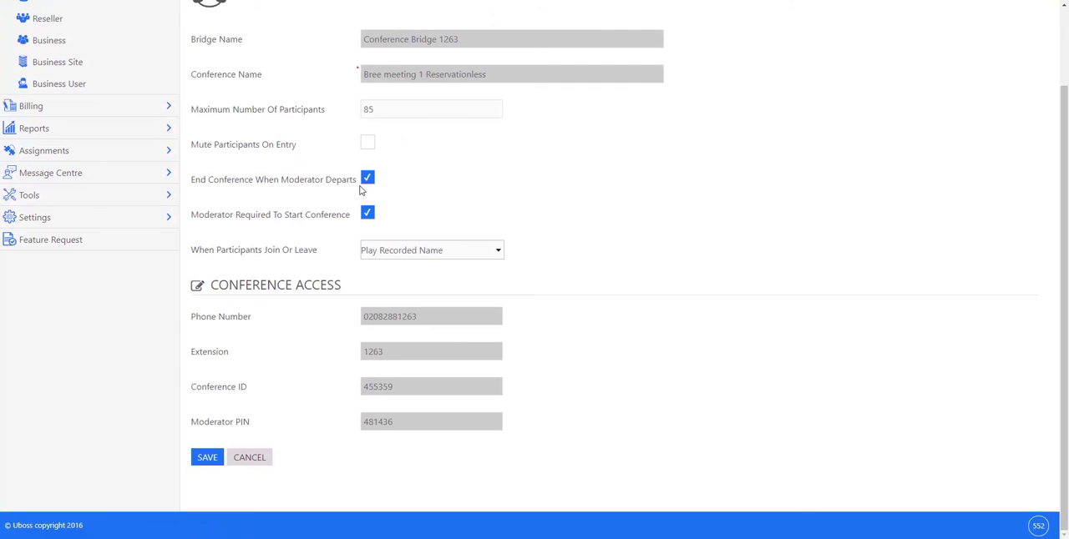
left_click(207, 457)
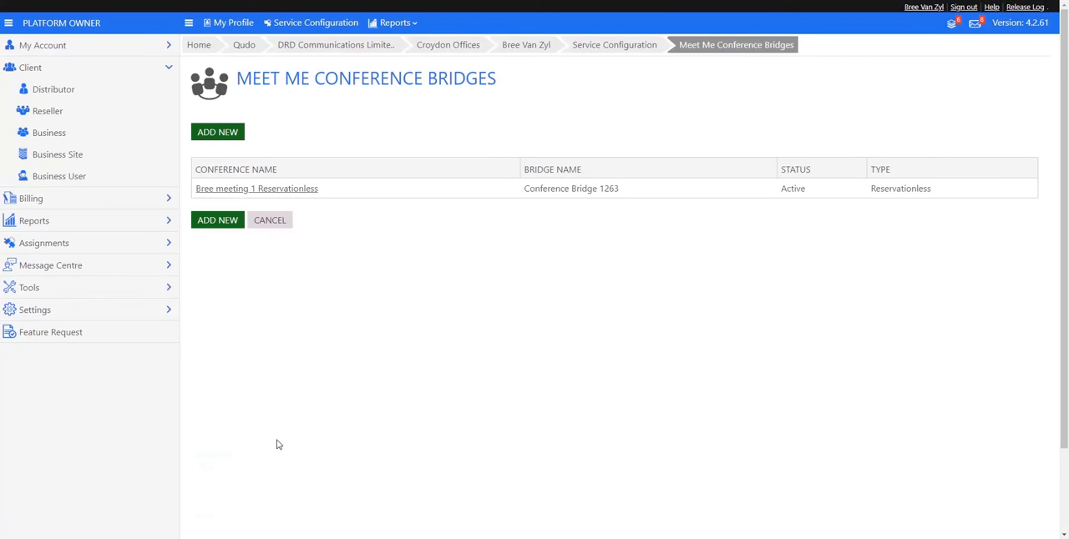
Step: Start a new bridge on Conference Bridge 1263 and attempt to save it unnamed
left_click(217, 132)
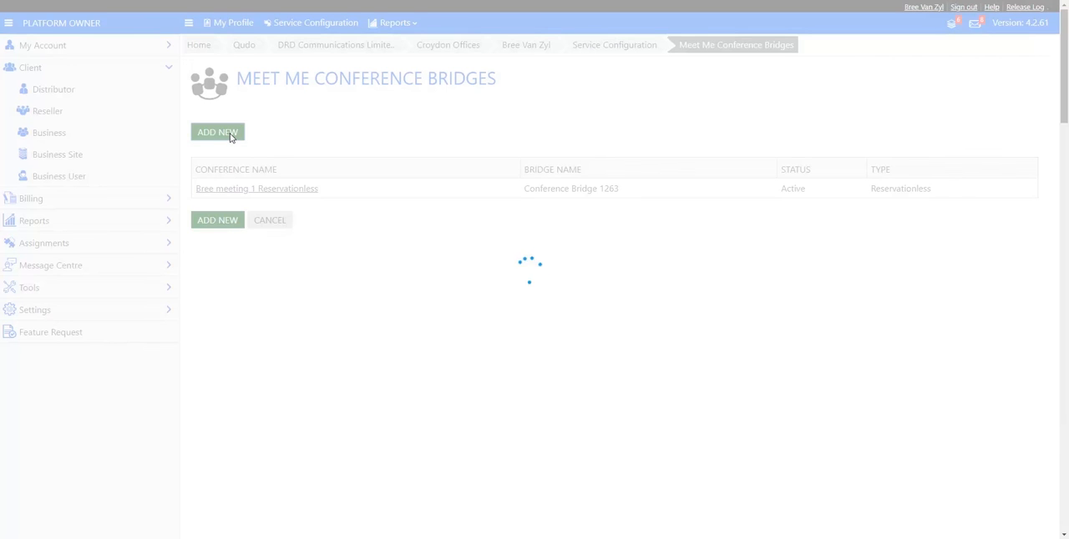
left_click(217, 132)
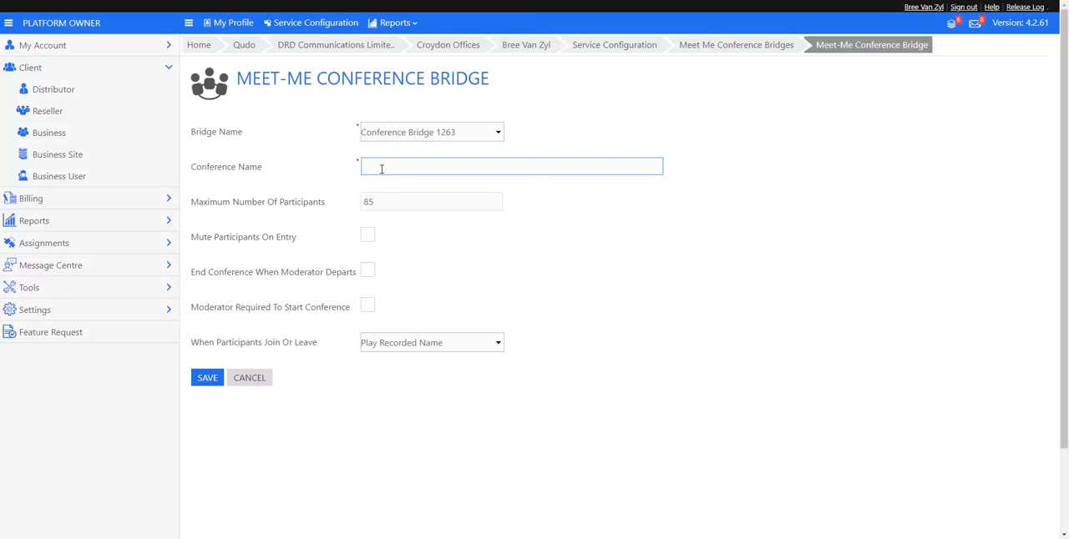
mouse_move(369, 281)
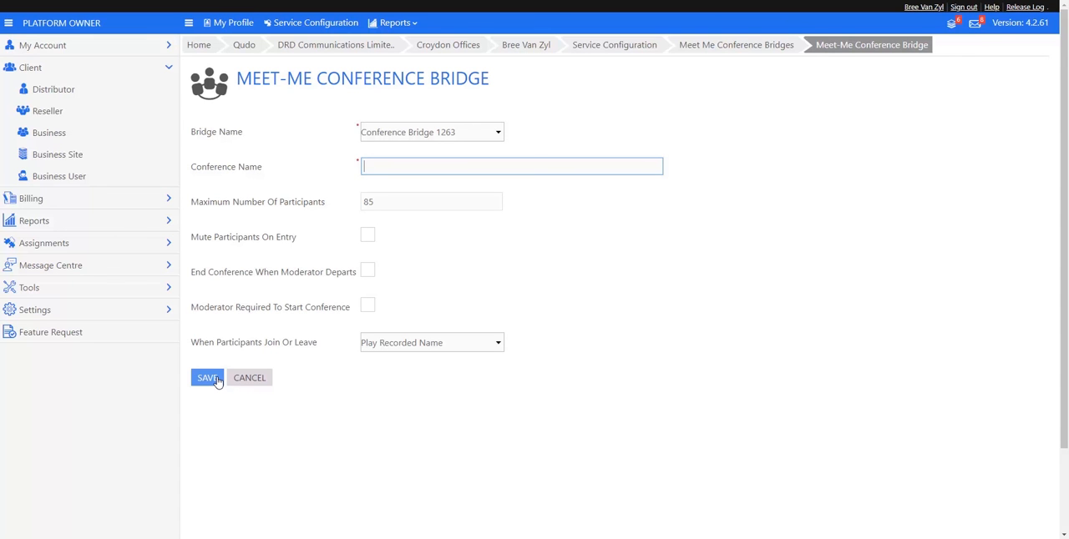
left_click(208, 377)
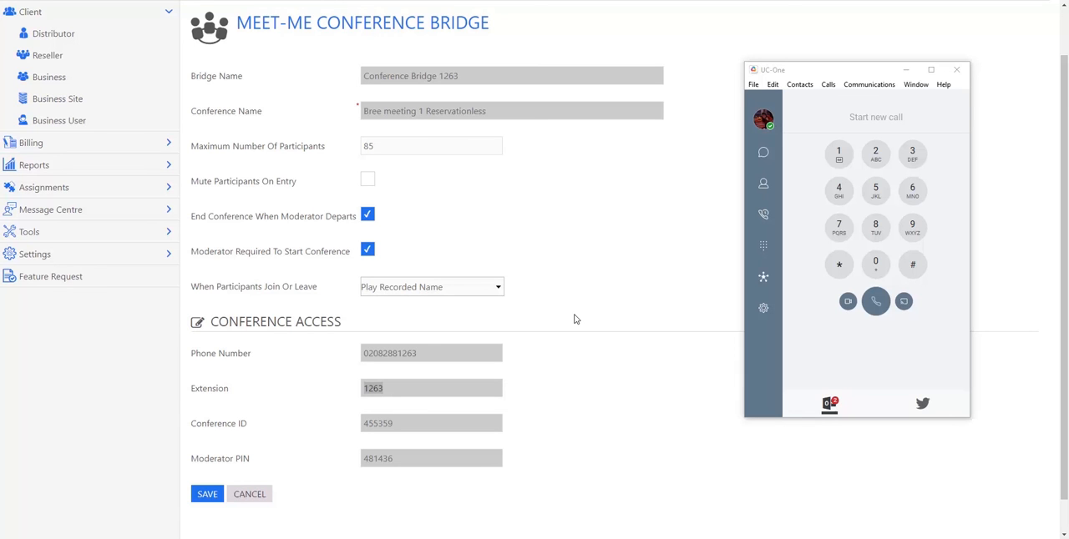
mouse_move(559, 335)
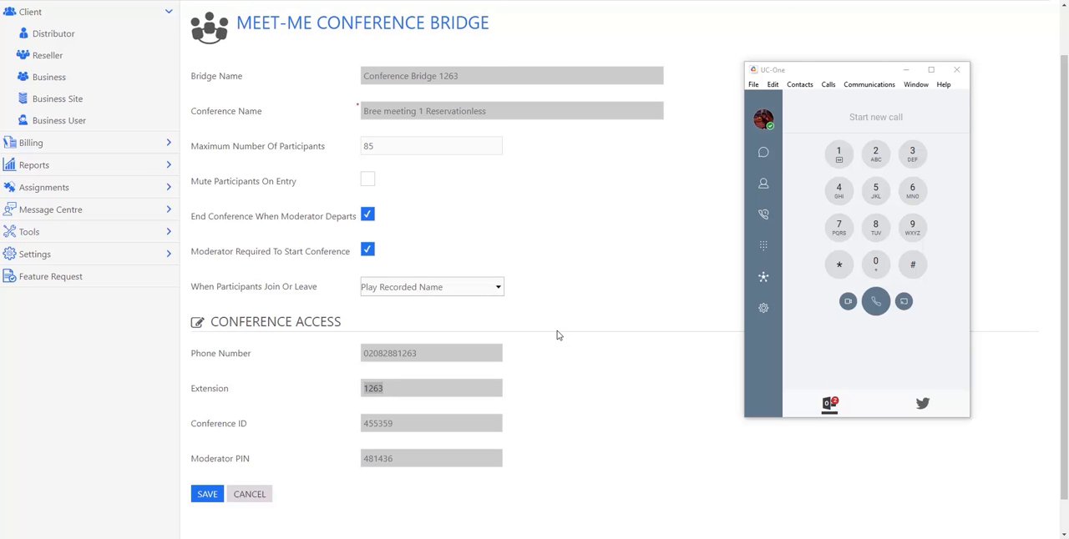
mouse_move(413, 389)
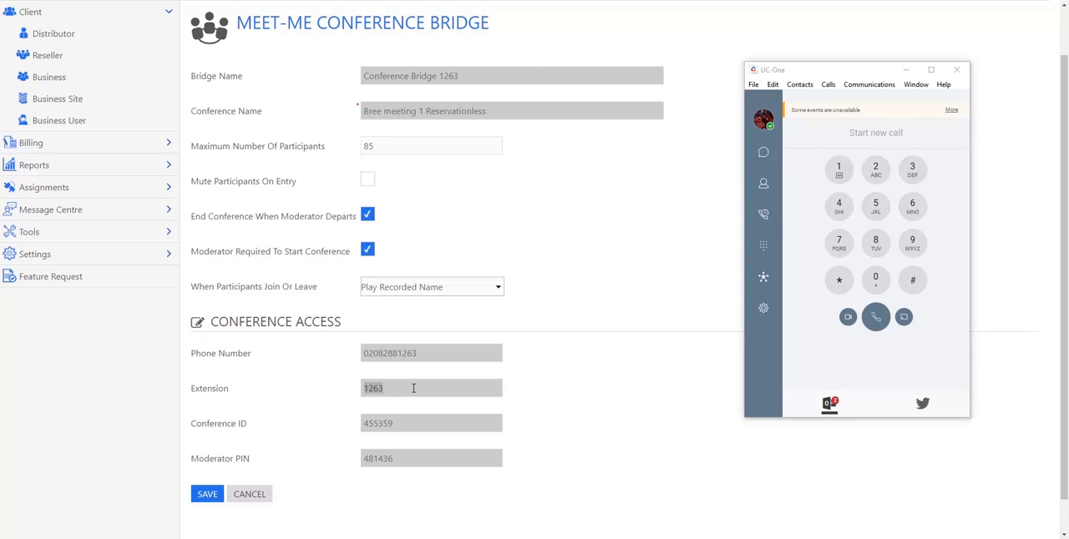
mouse_move(572, 359)
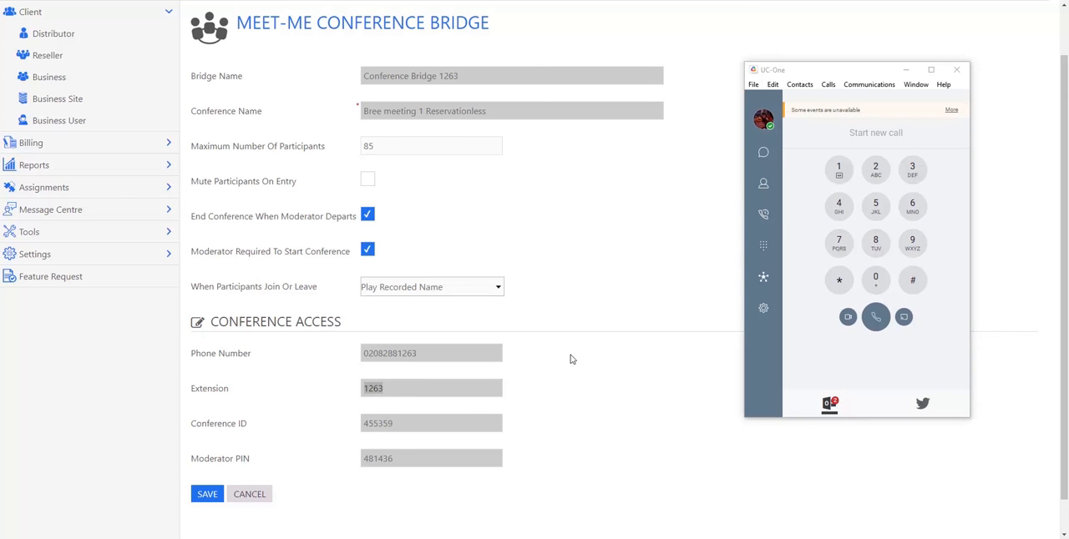
mouse_move(714, 285)
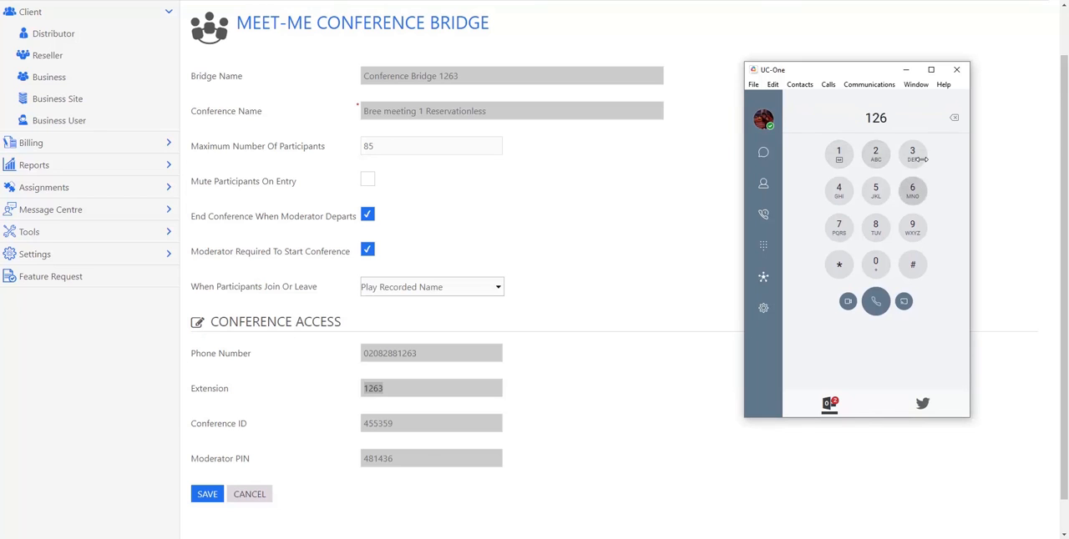
left_click(911, 154)
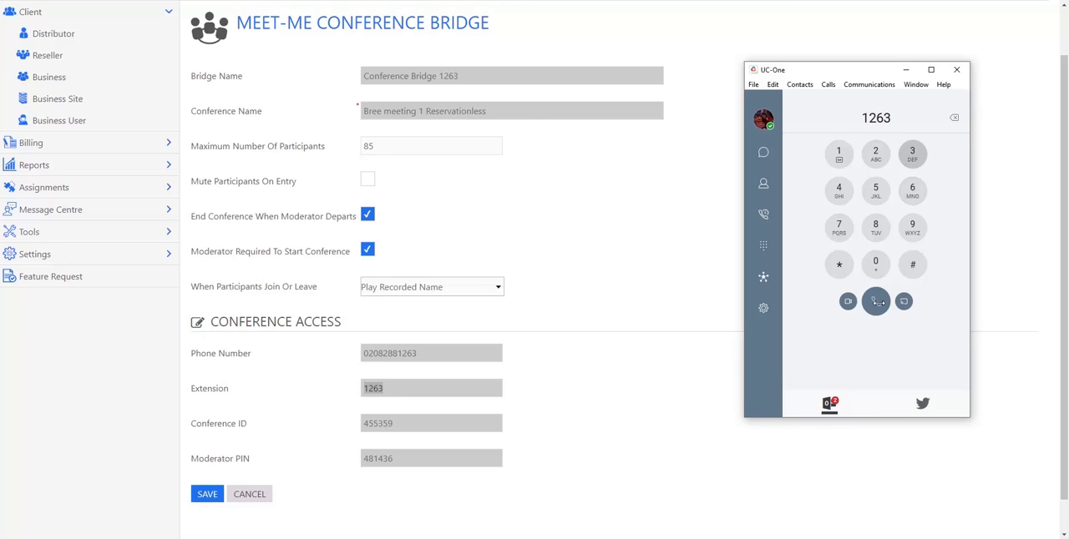
left_click(876, 301)
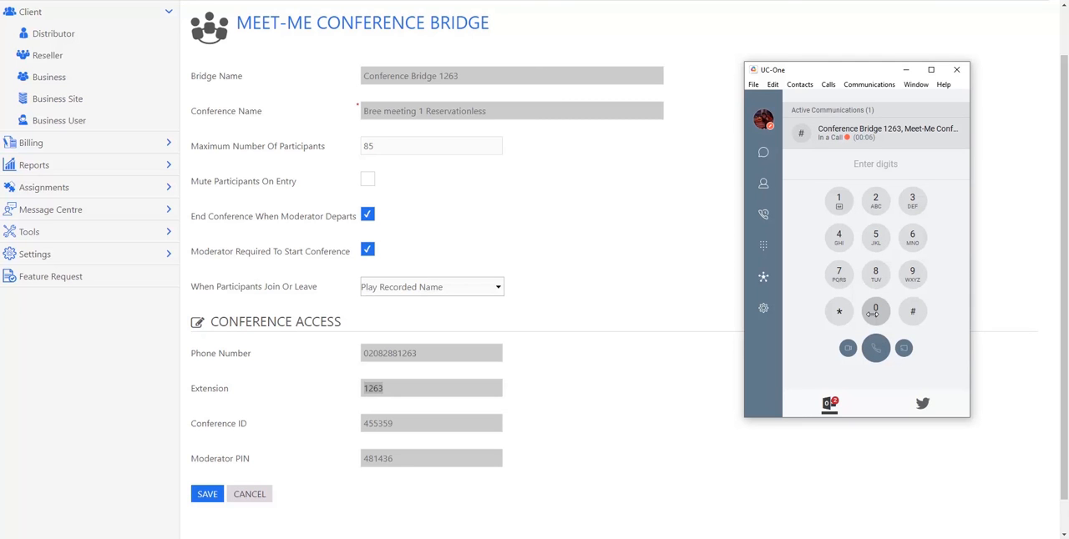
mouse_move(363, 407)
type("48")
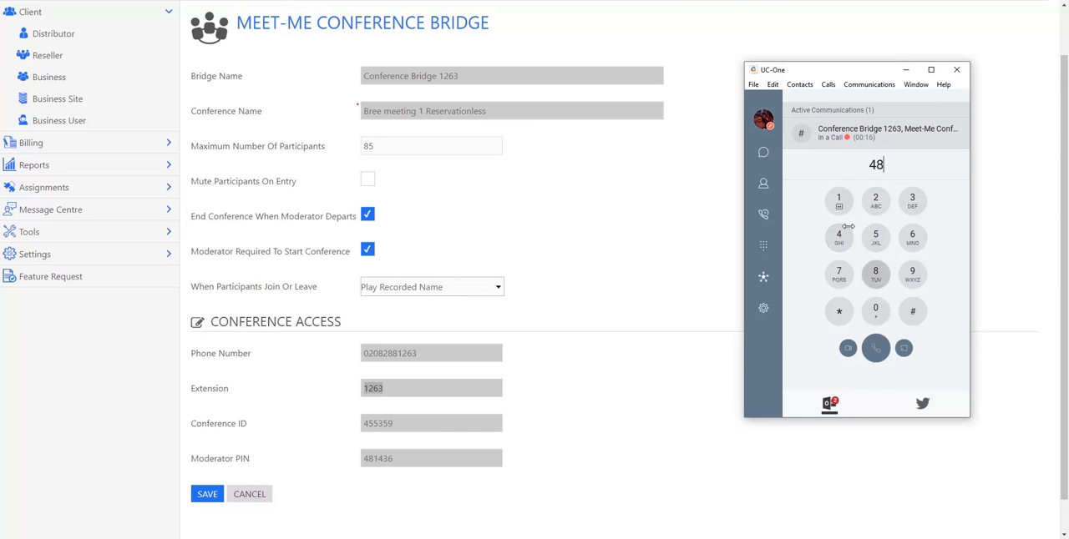
left_click(838, 201)
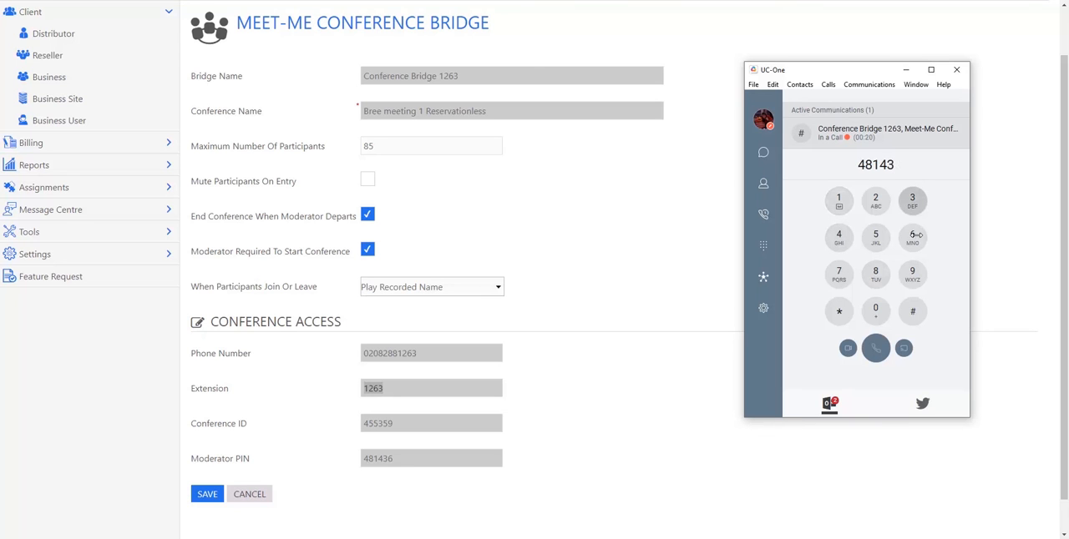
left_click(912, 310)
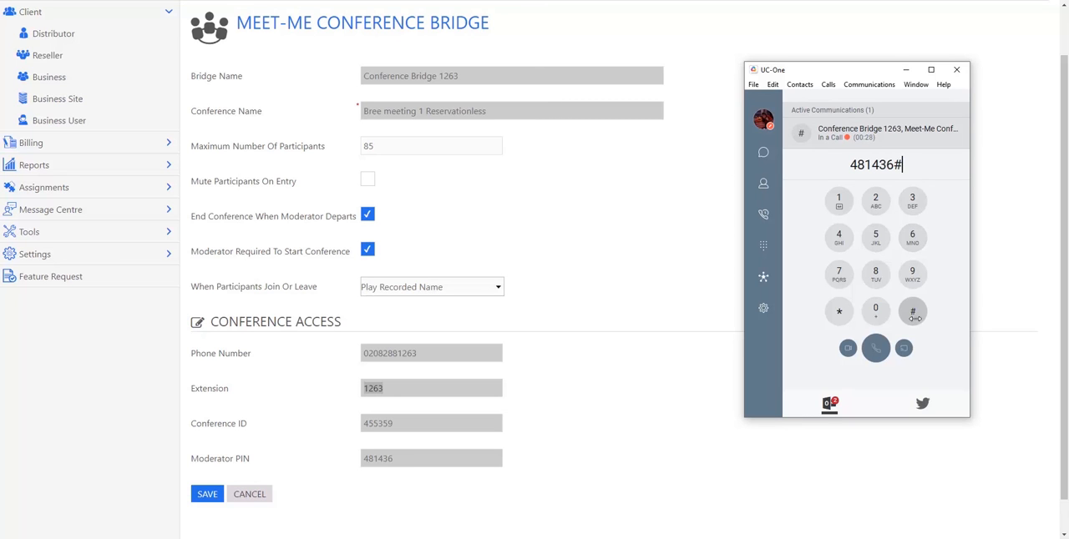
mouse_move(913, 311)
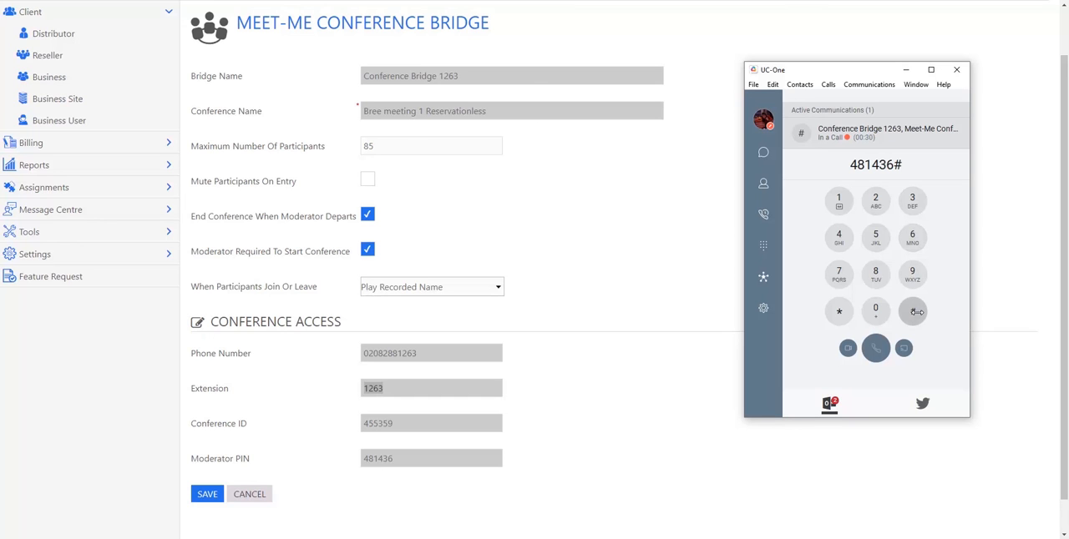
left_click(912, 311)
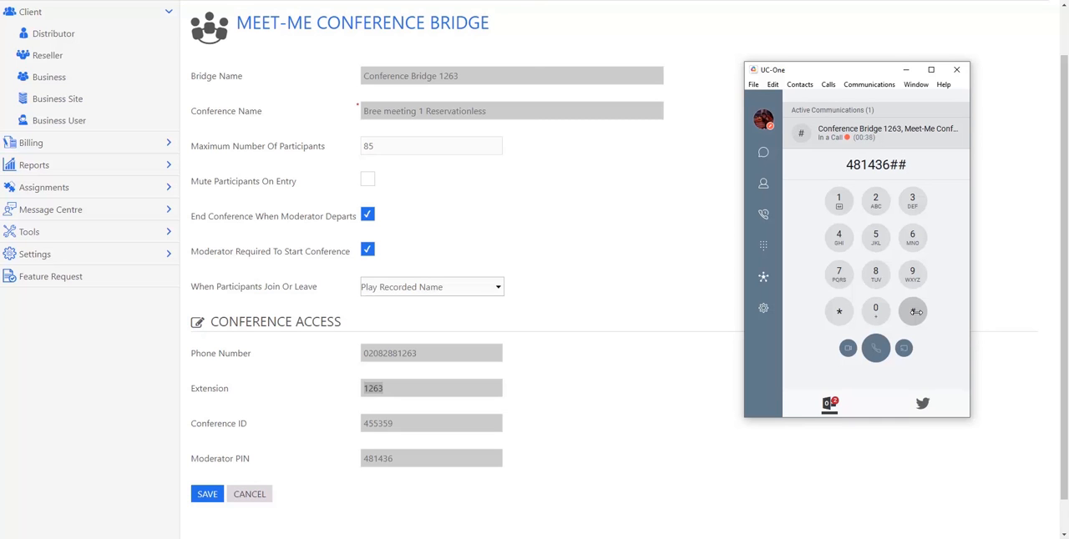
left_click(912, 311)
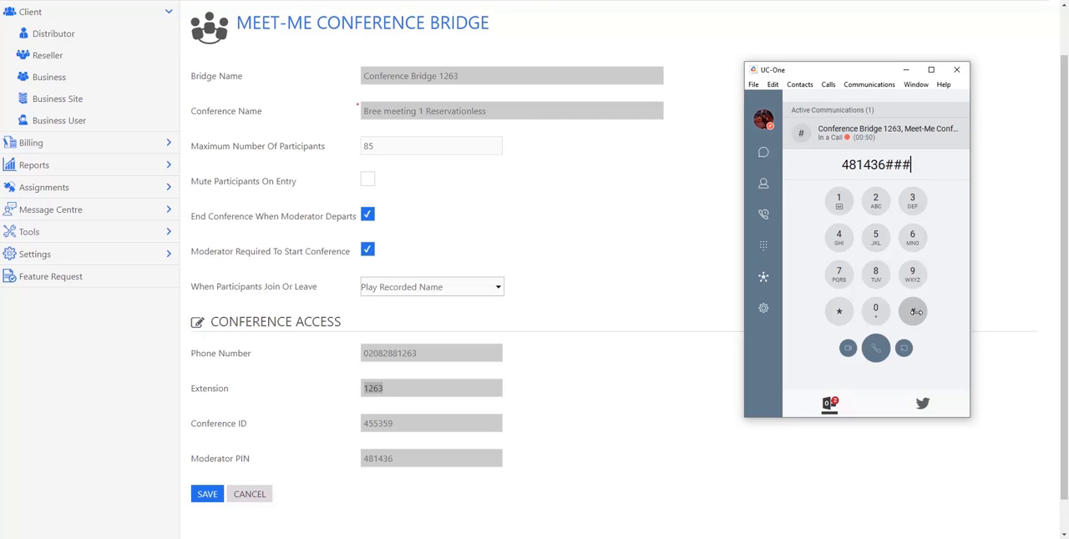
left_click(911, 312)
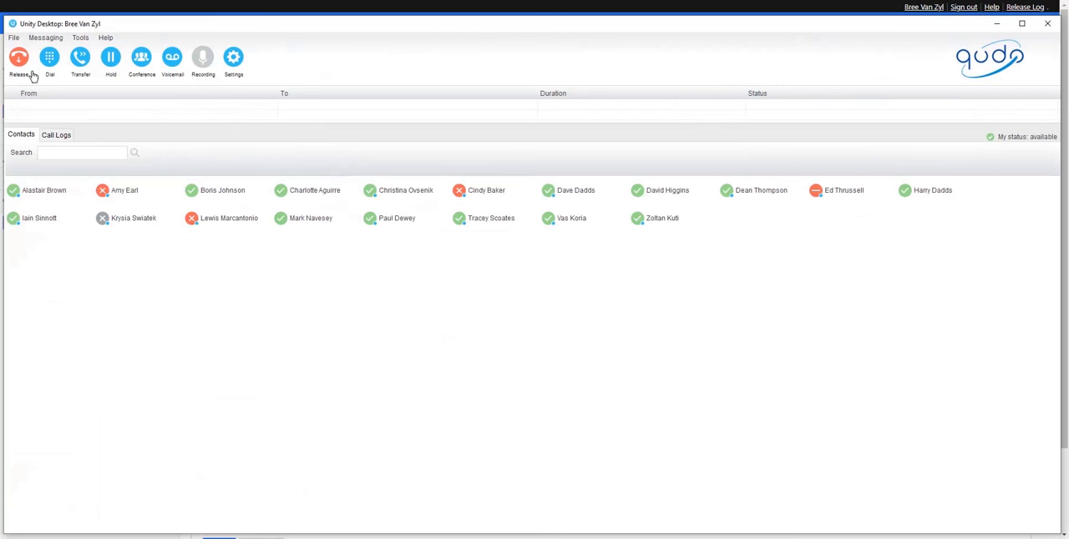
mouse_move(141, 57)
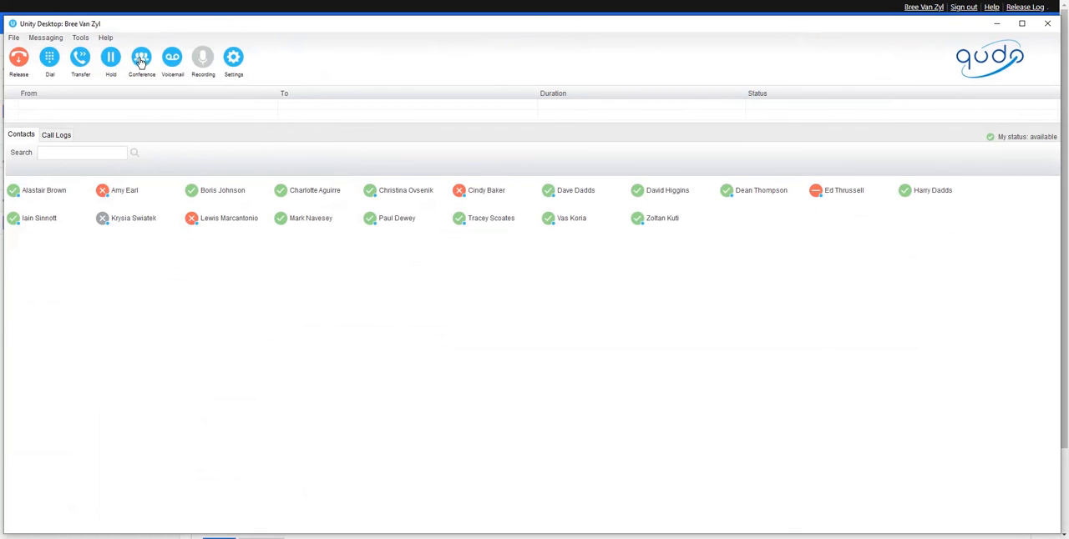
Step: Show My conference bridge's options: details, copy to clipboard, or call as moderator
left_click(142, 60)
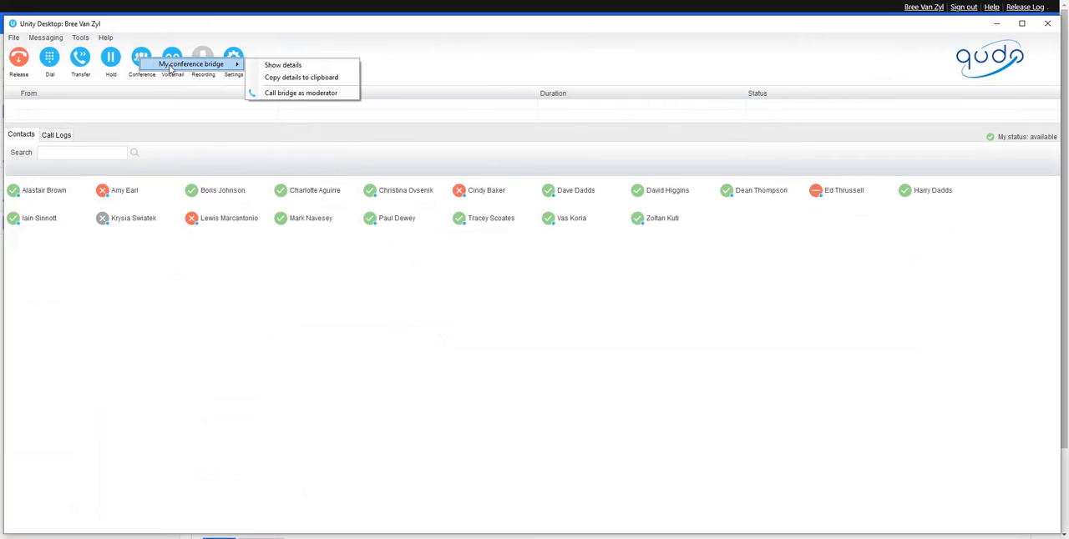
mouse_move(282, 65)
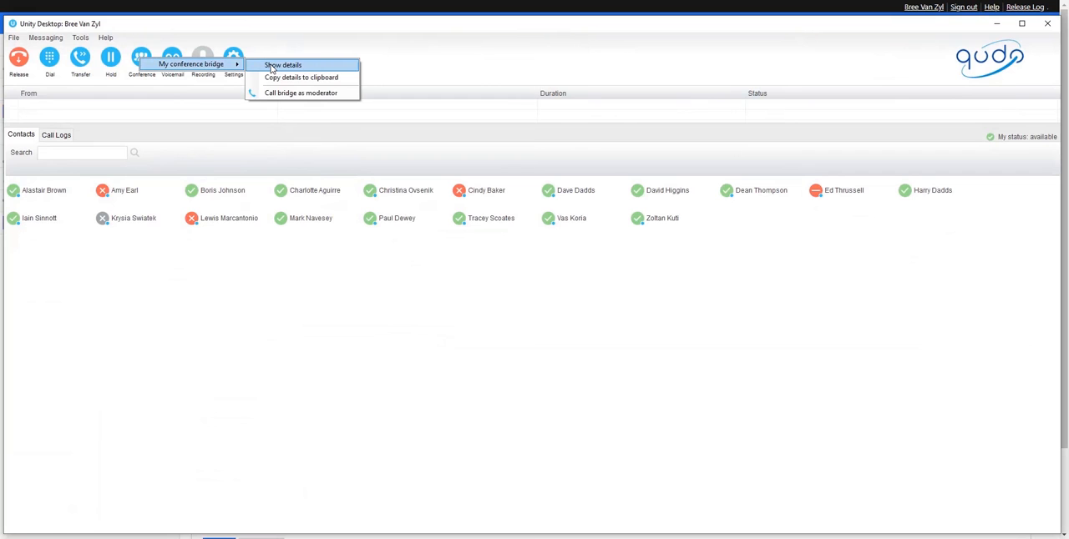
mouse_move(301, 77)
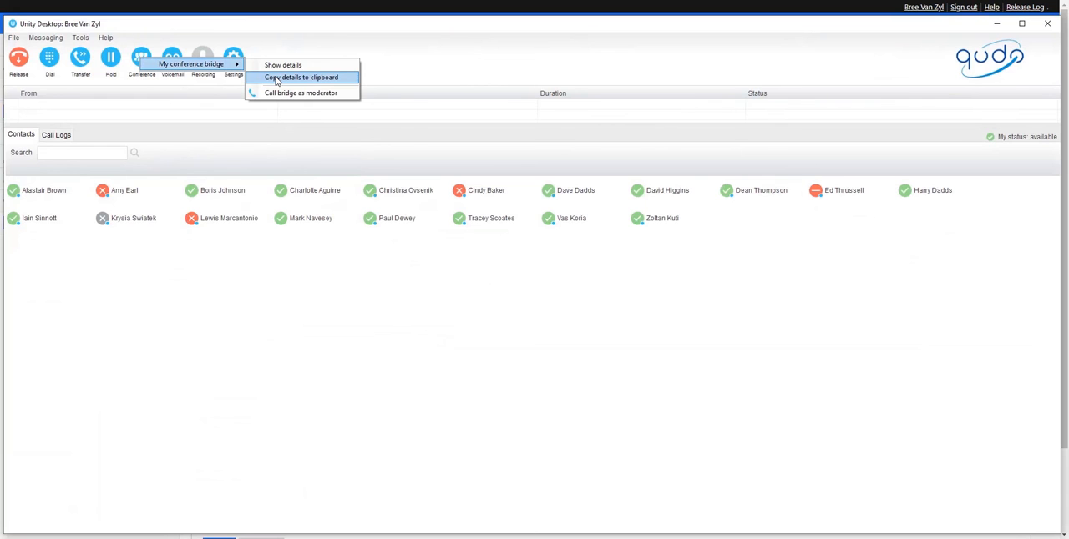
mouse_move(300, 93)
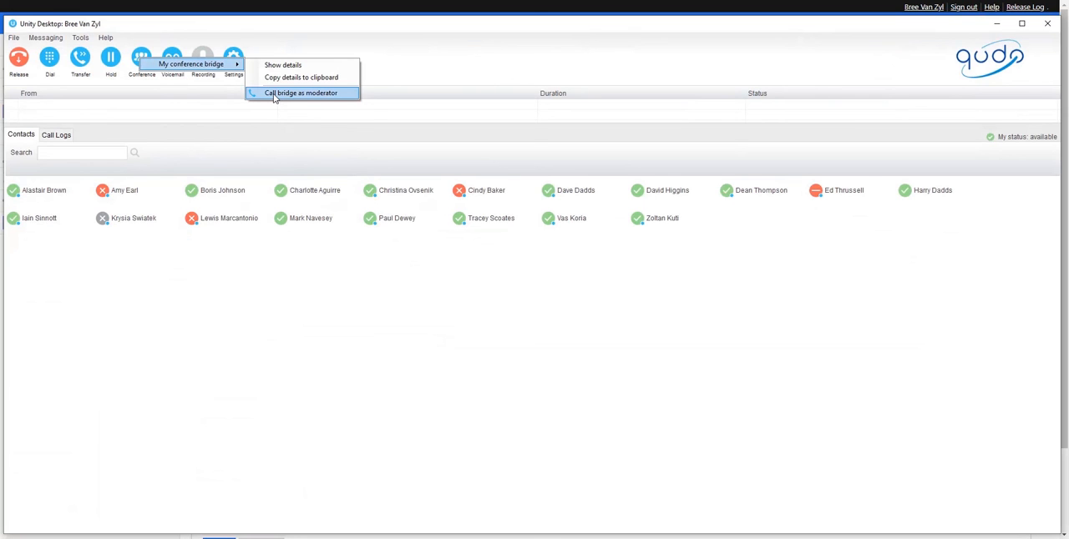
mouse_move(284, 93)
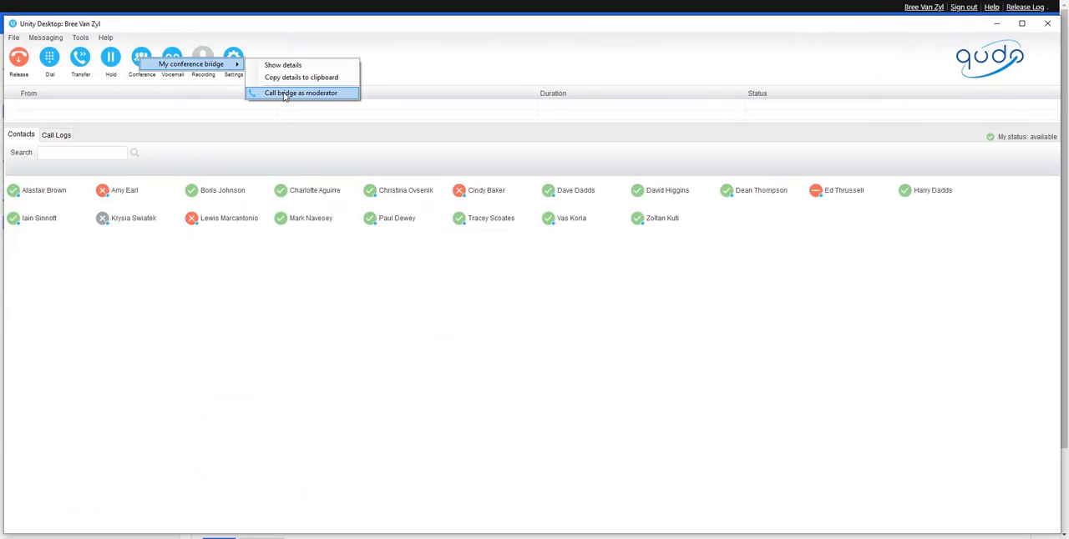
Step: Call Conference Bridge 1263 as moderator, accept the UC-One call, and send #
left_click(301, 93)
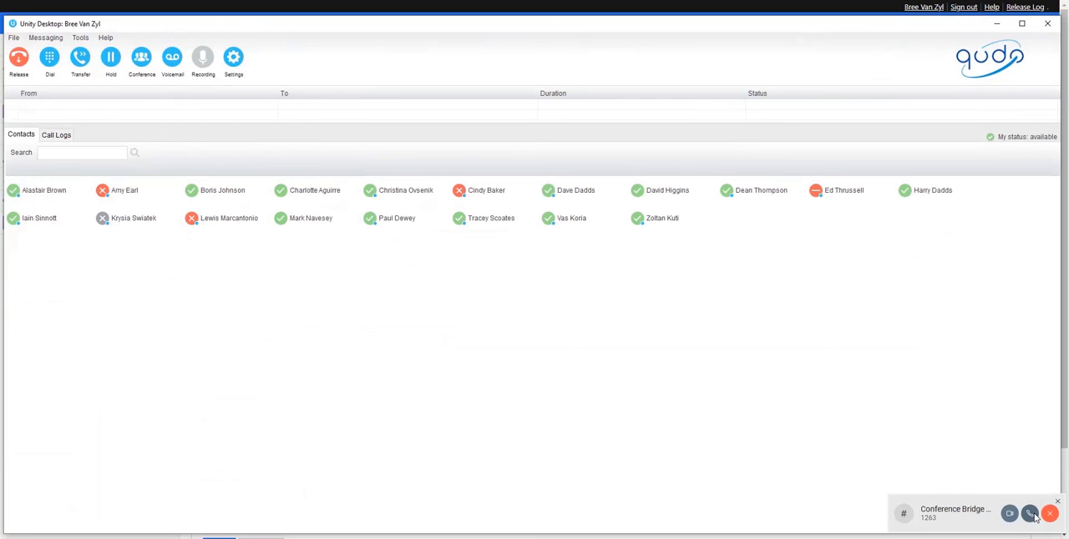
left_click(1030, 514)
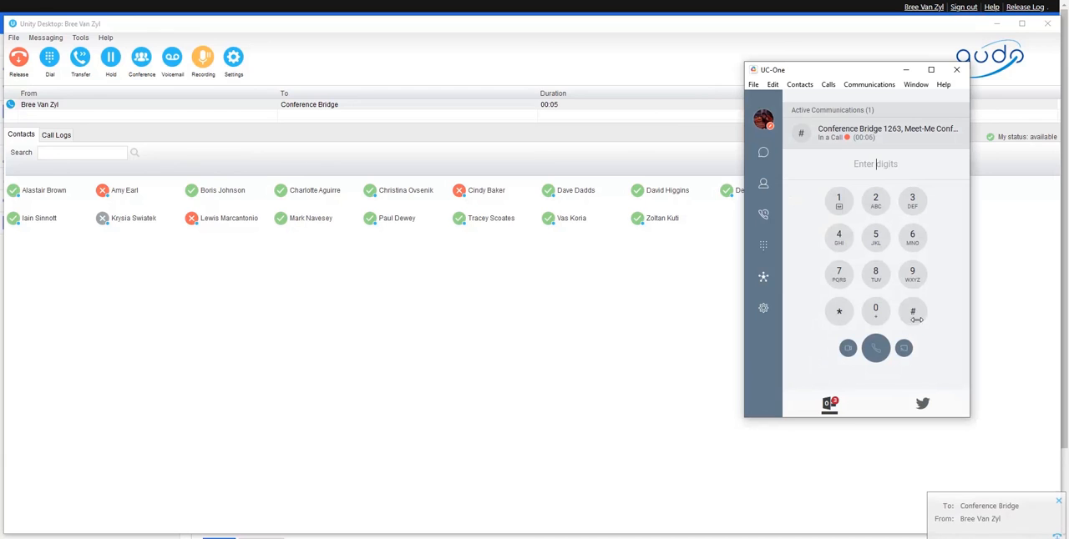
left_click(912, 311)
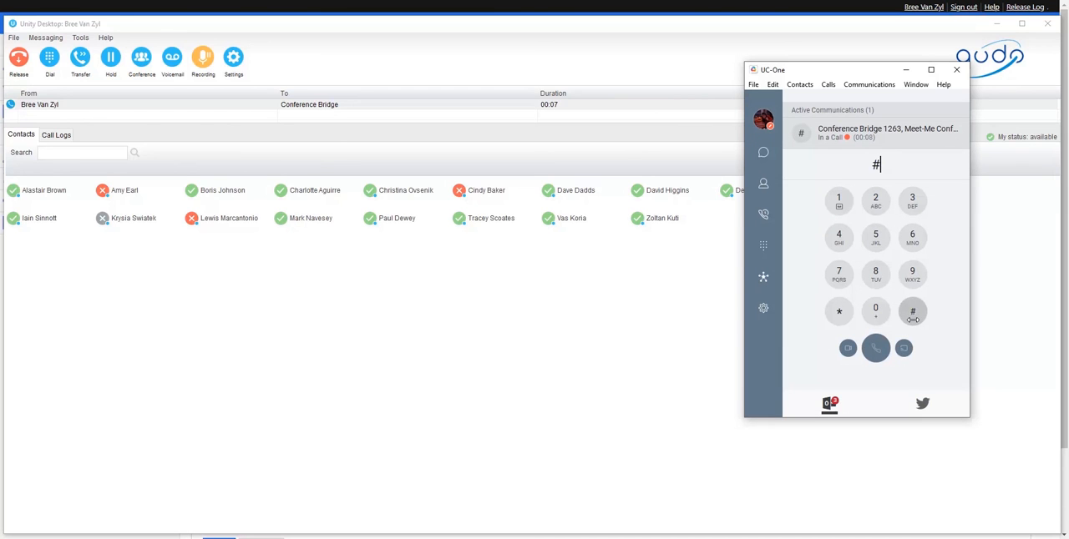